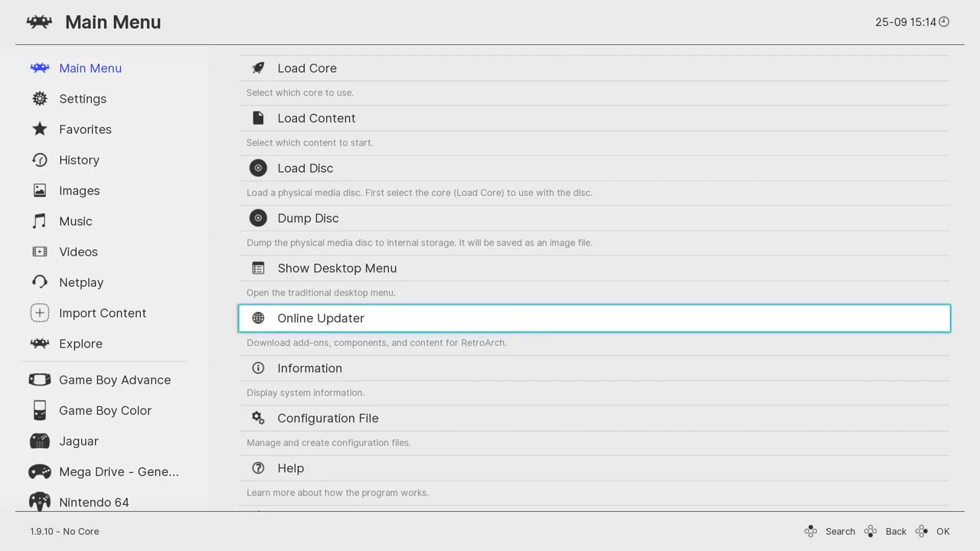
mouse_move(375, 298)
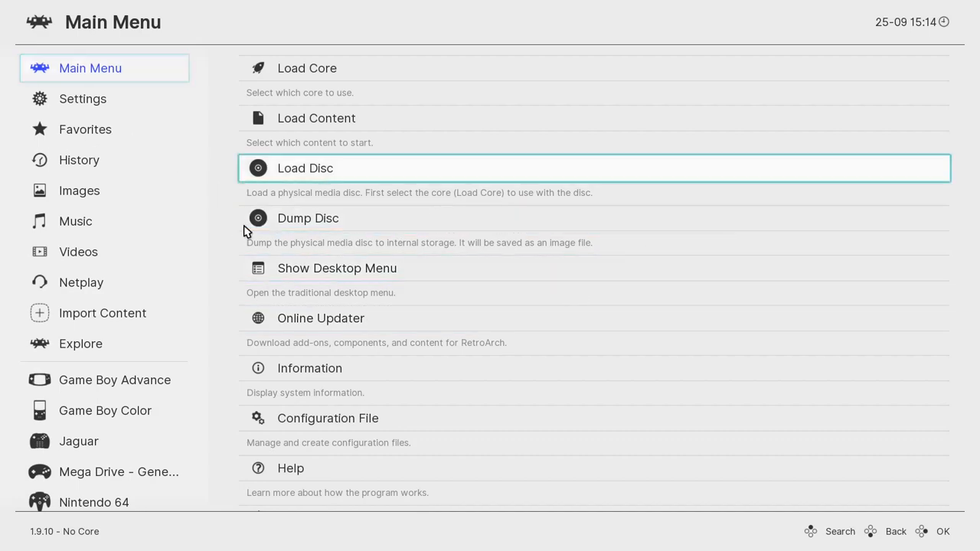
Check that Video Output shows the Vulkan driver and GTX 1650 GPU.
click(82, 98)
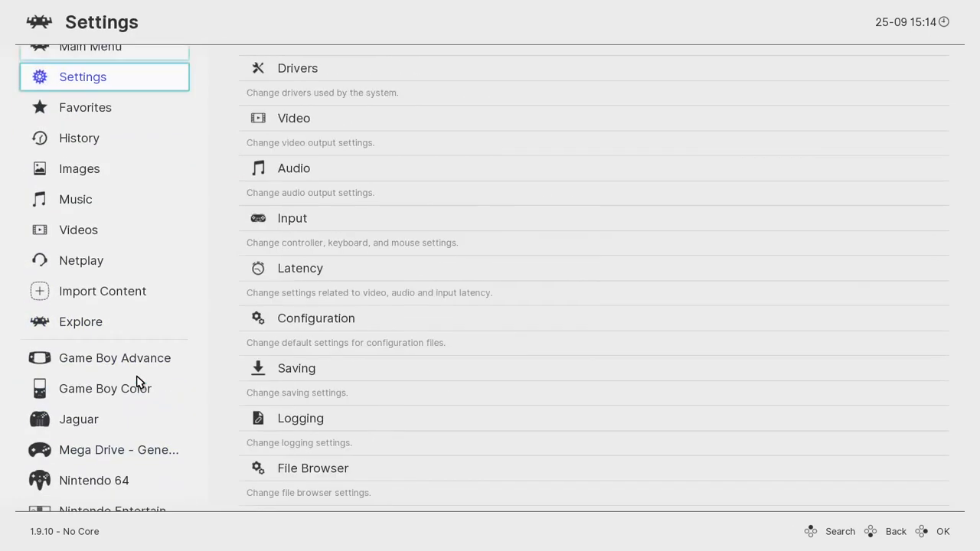
click(78, 418)
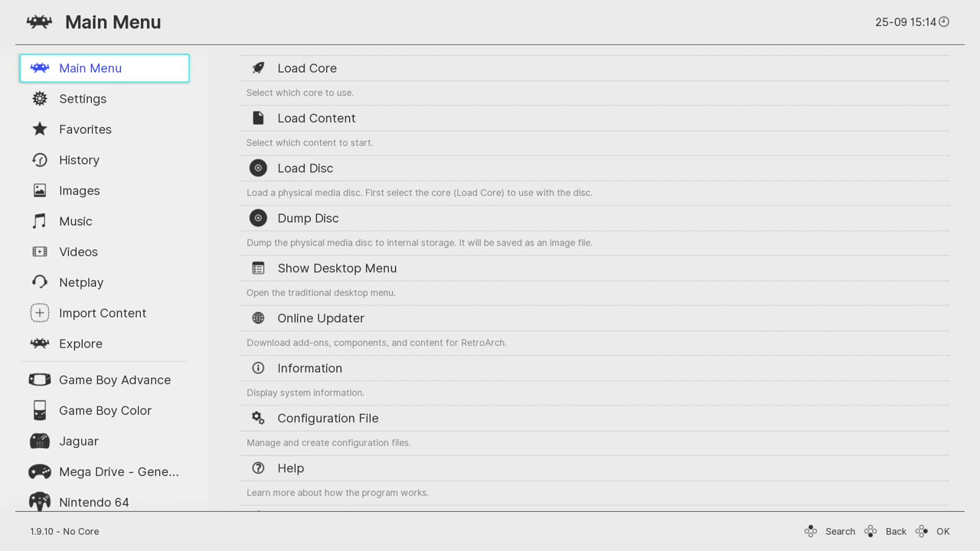
mouse_move(448, 179)
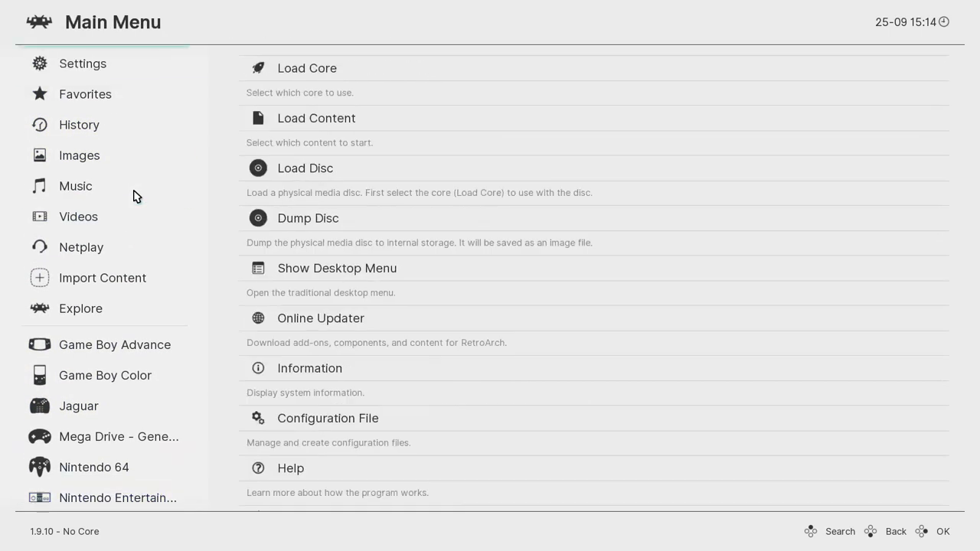
click(83, 63)
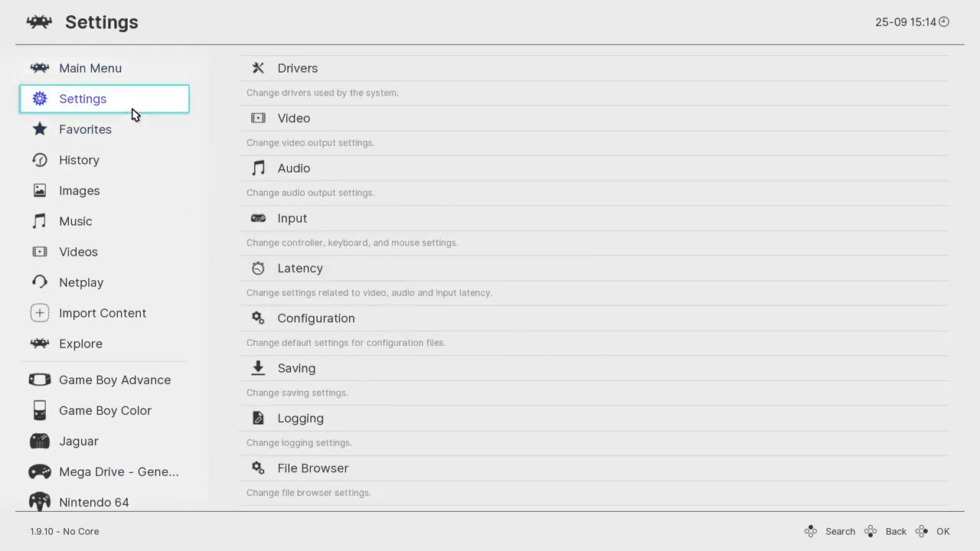
mouse_move(101, 100)
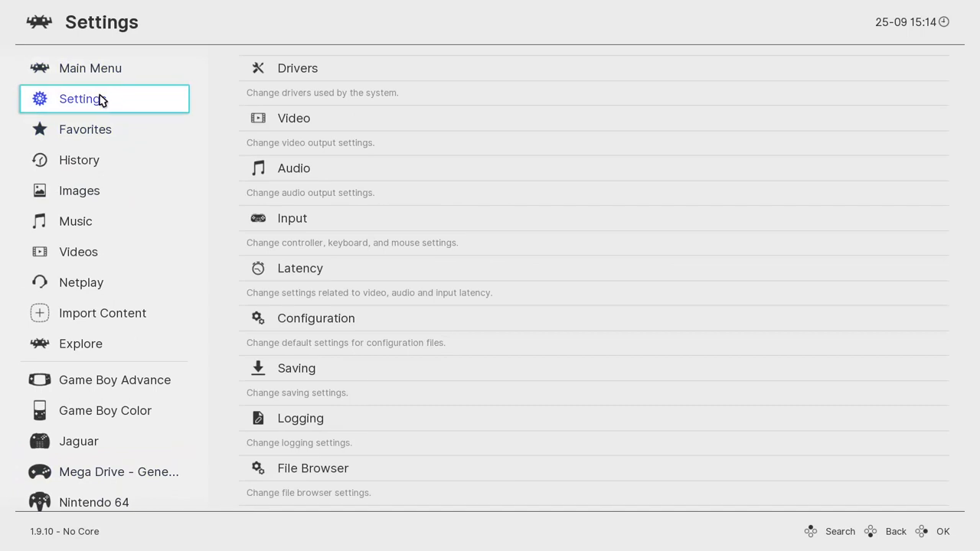
click(293, 118)
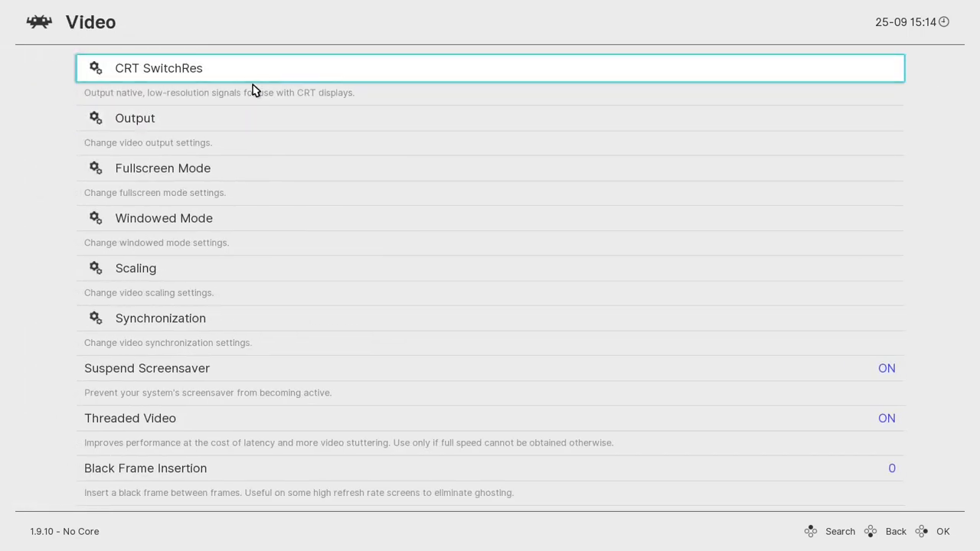
click(135, 118)
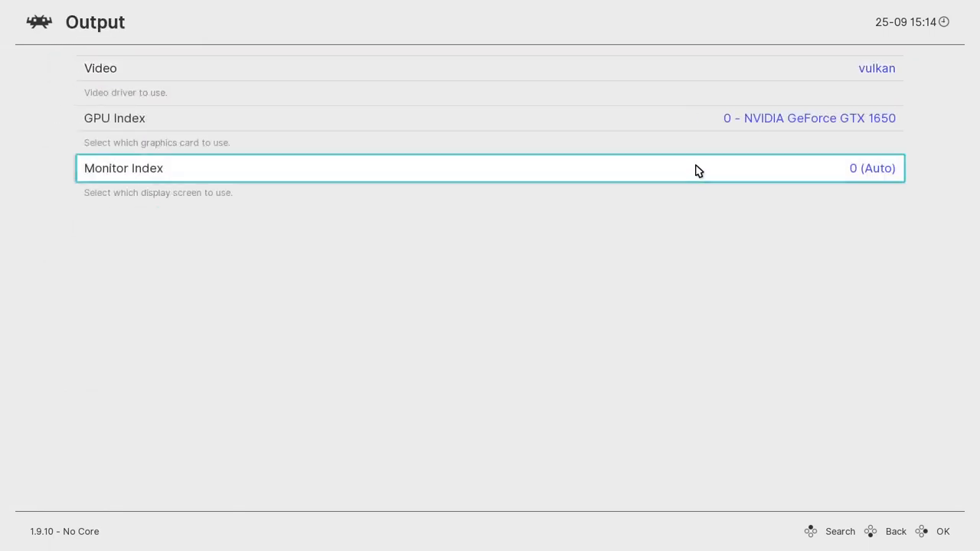
mouse_move(470, 275)
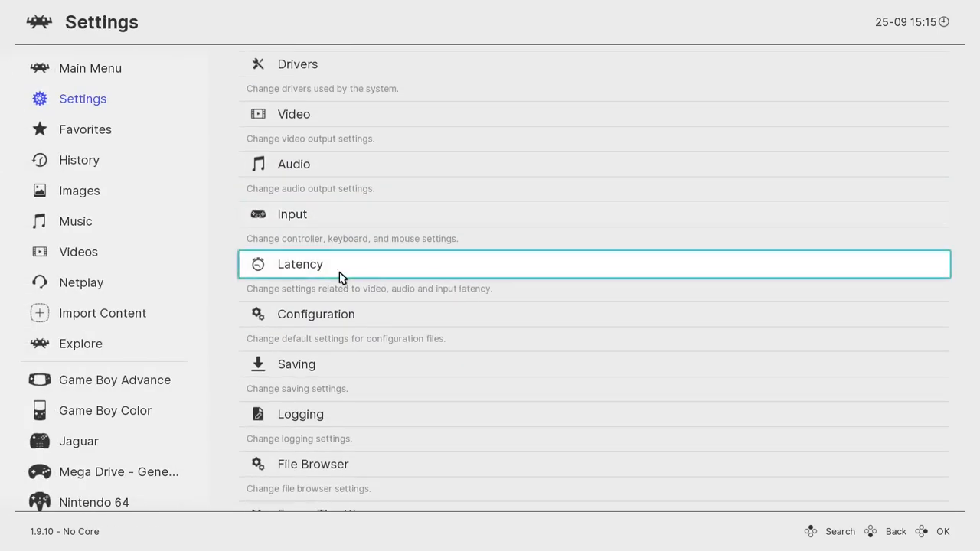
mouse_move(416, 285)
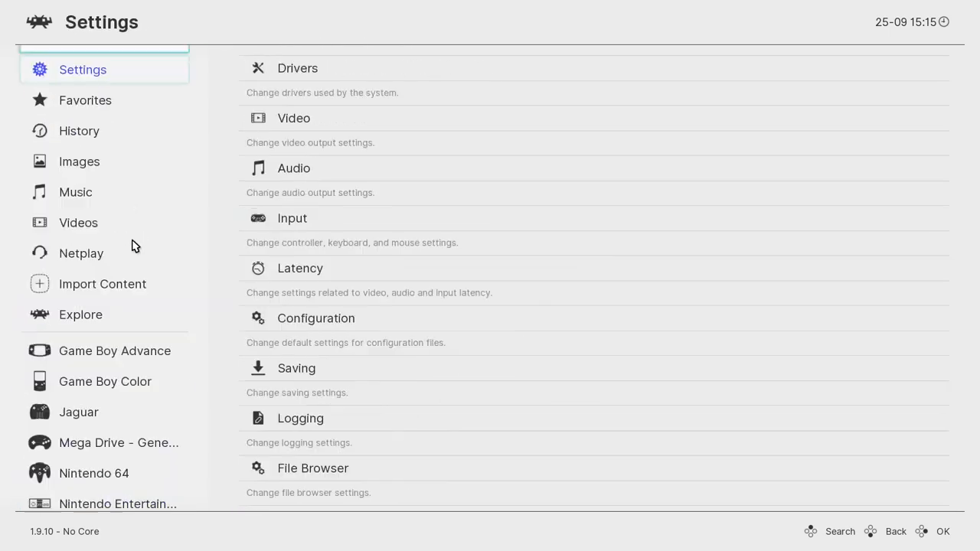
Browse History and the Game Boy Advance playlist, ending on the empty Music section.
click(85, 99)
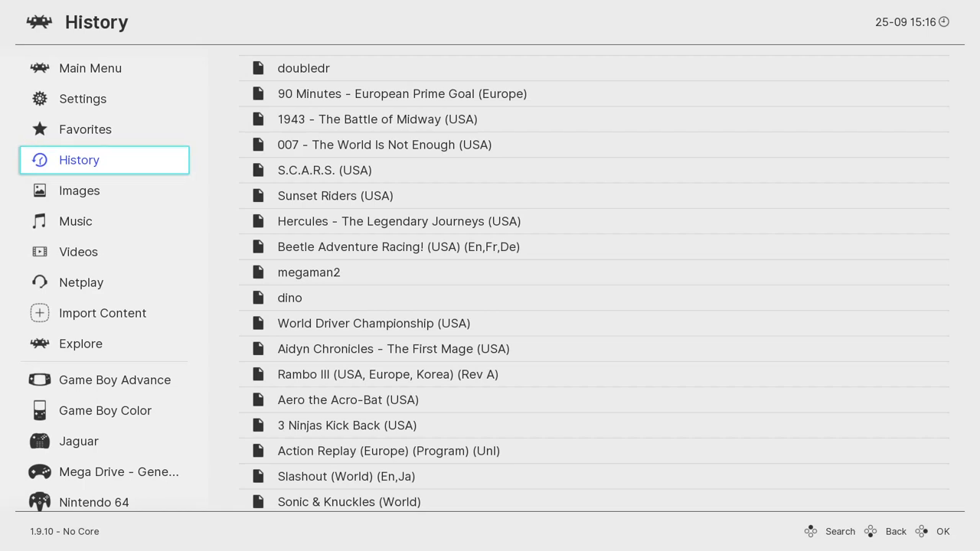
mouse_move(43, 287)
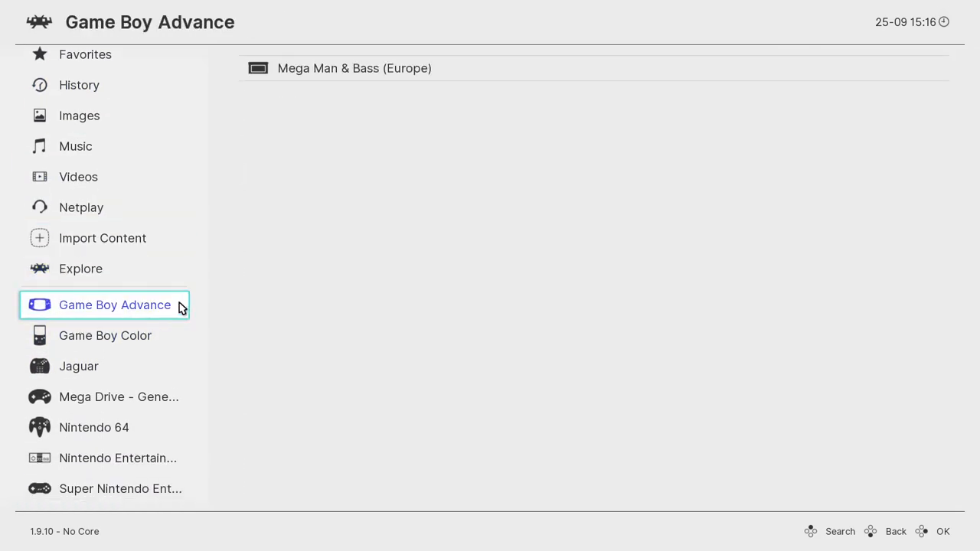
click(79, 365)
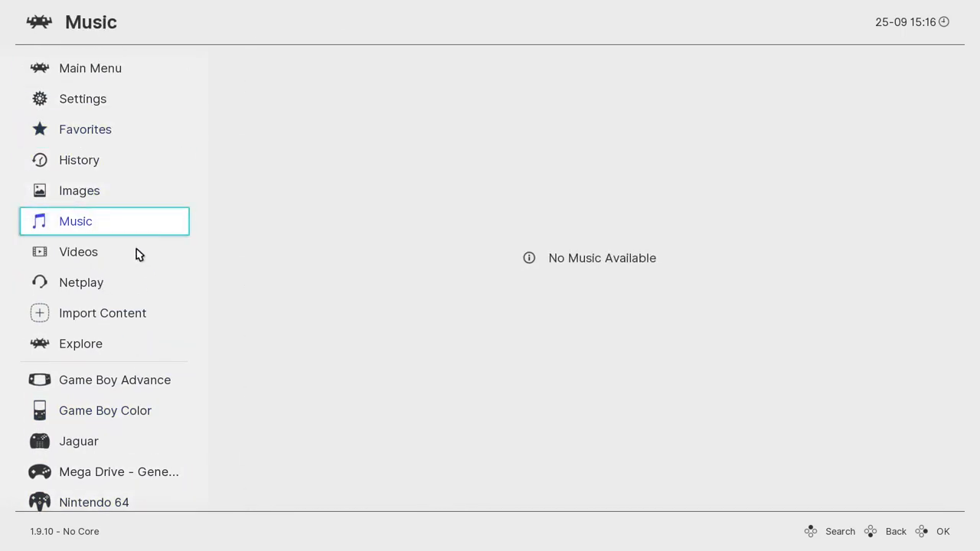
Load a Neo Geo game from its playlist.
click(79, 160)
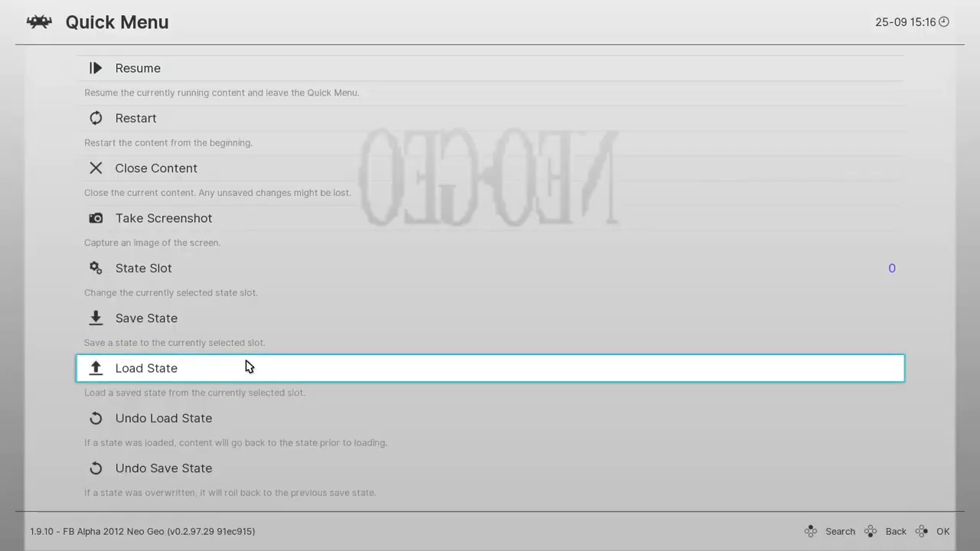
scroll(down, 3)
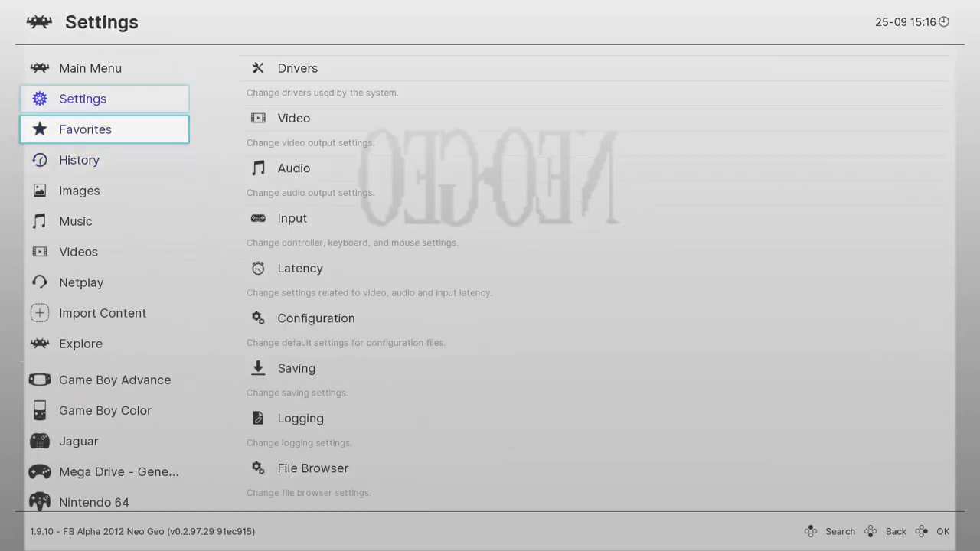
scroll(down, 3)
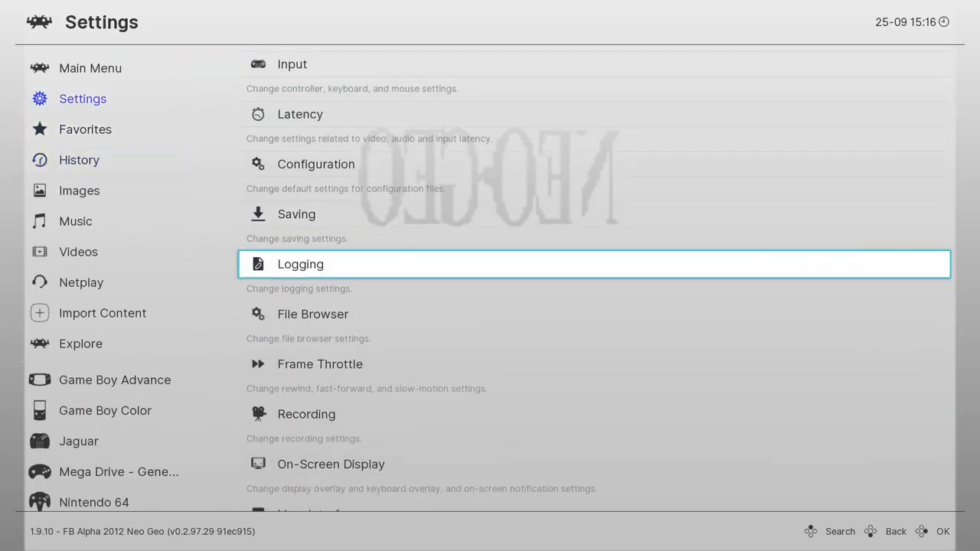
Review the bindings under Input > Hotkeys.
click(292, 63)
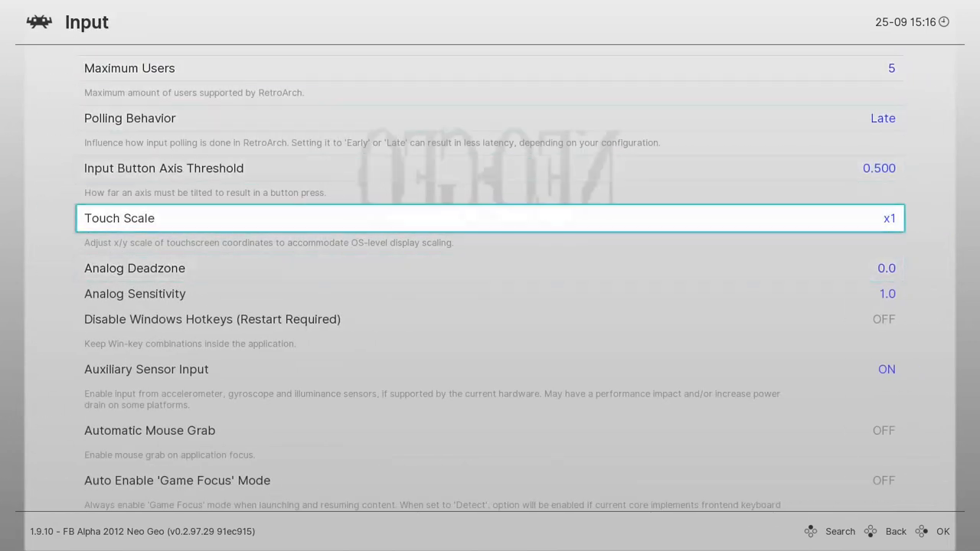
scroll(down, 3)
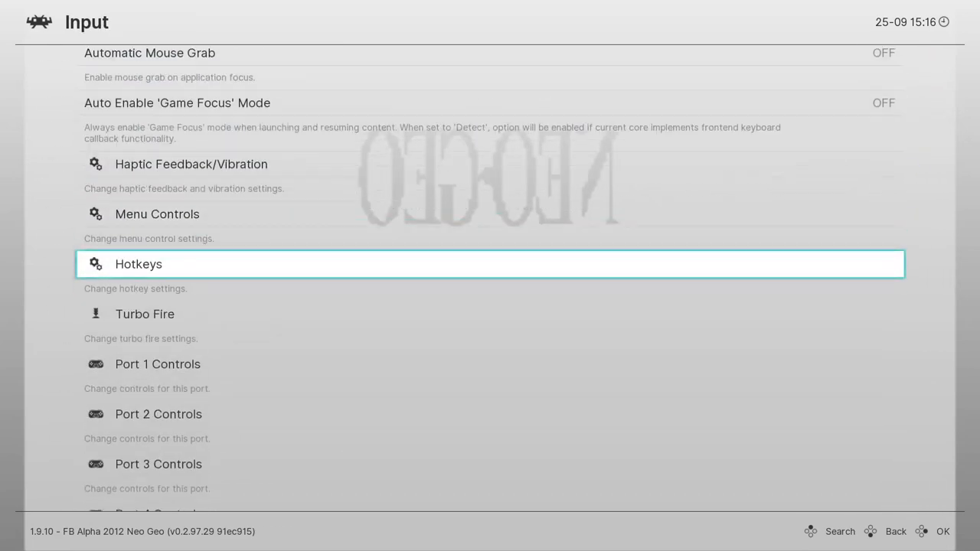
click(139, 264)
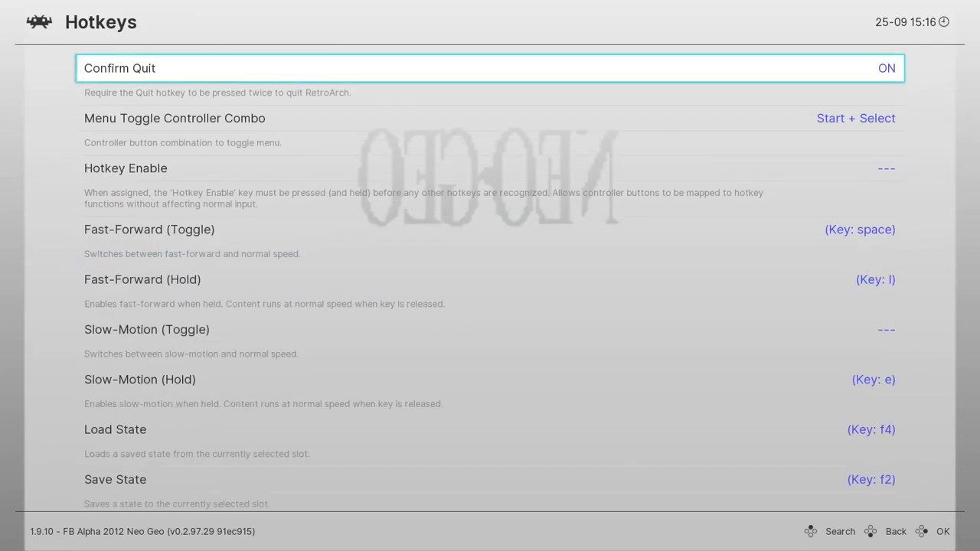
key(down)
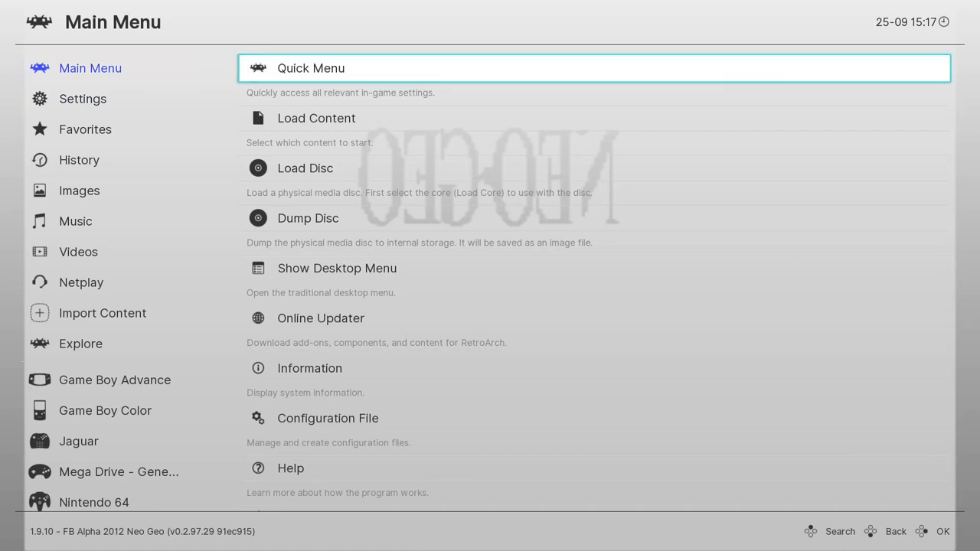
Open Double Dragon's Quick Menu and scroll toward the Shaders entry.
click(311, 68)
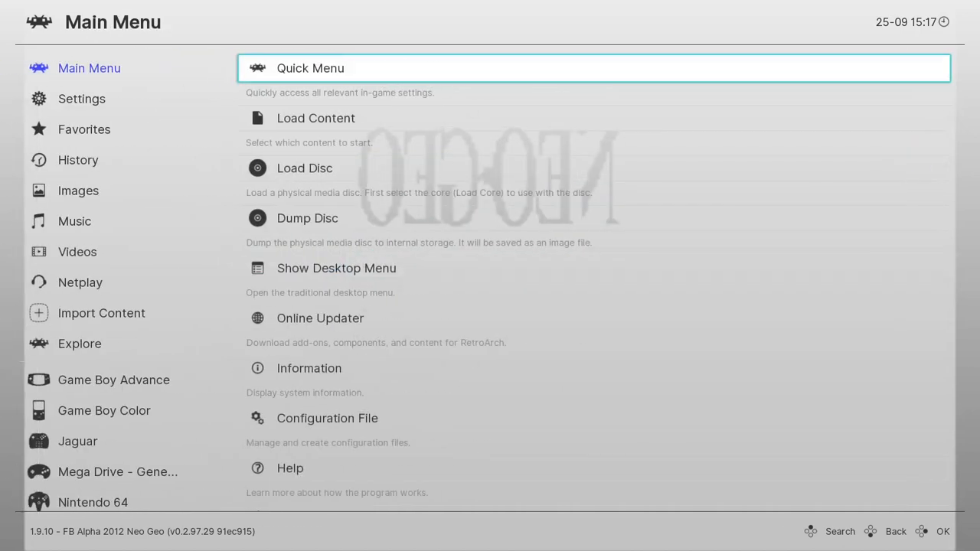
click(310, 68)
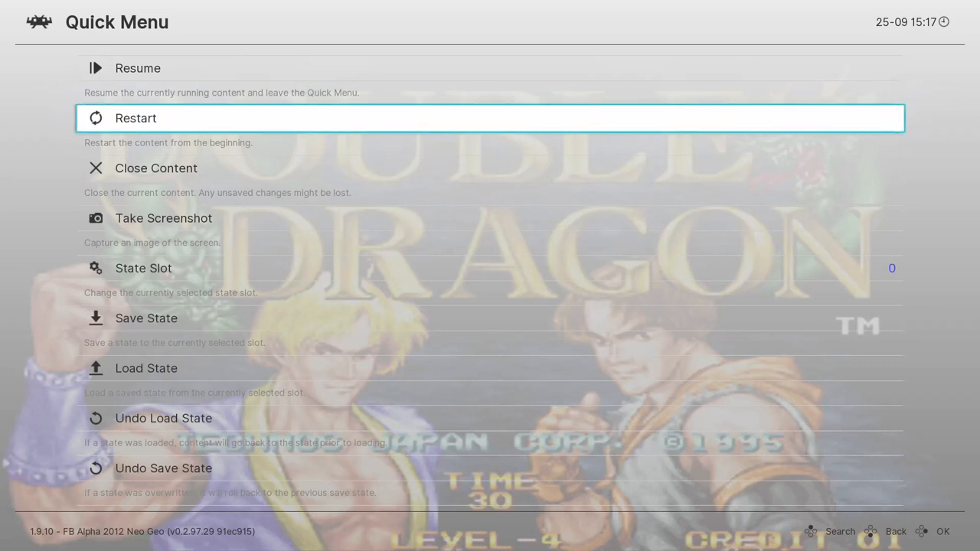
key(down)
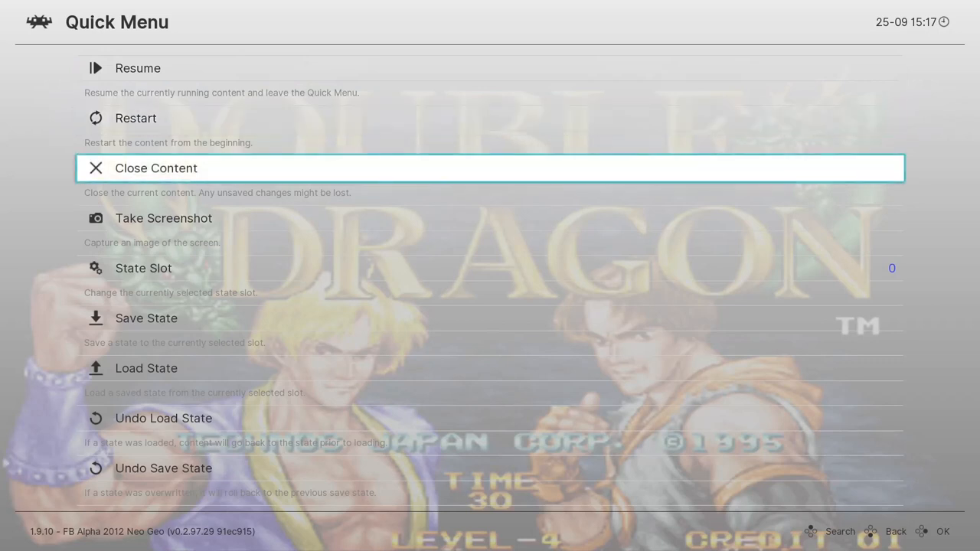
scroll(down, 3)
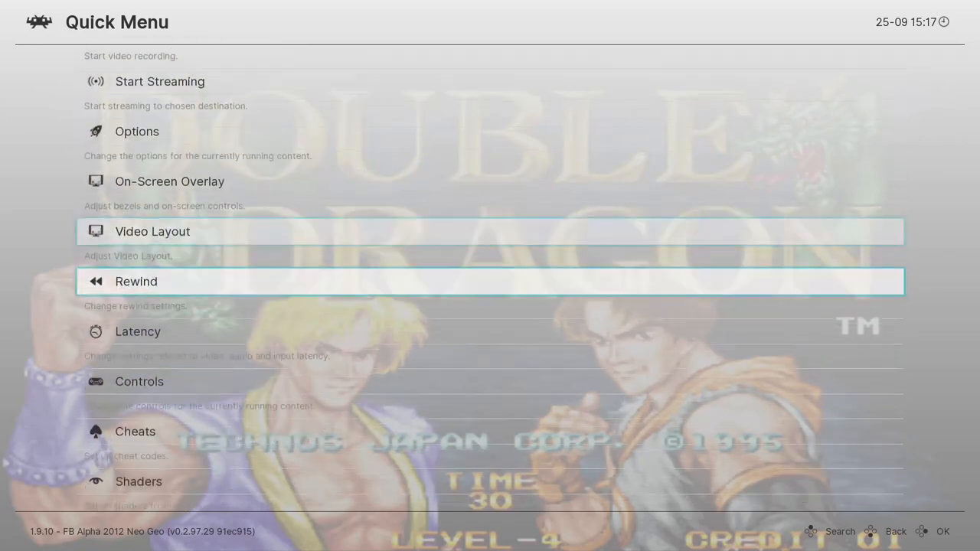
scroll(down, 3)
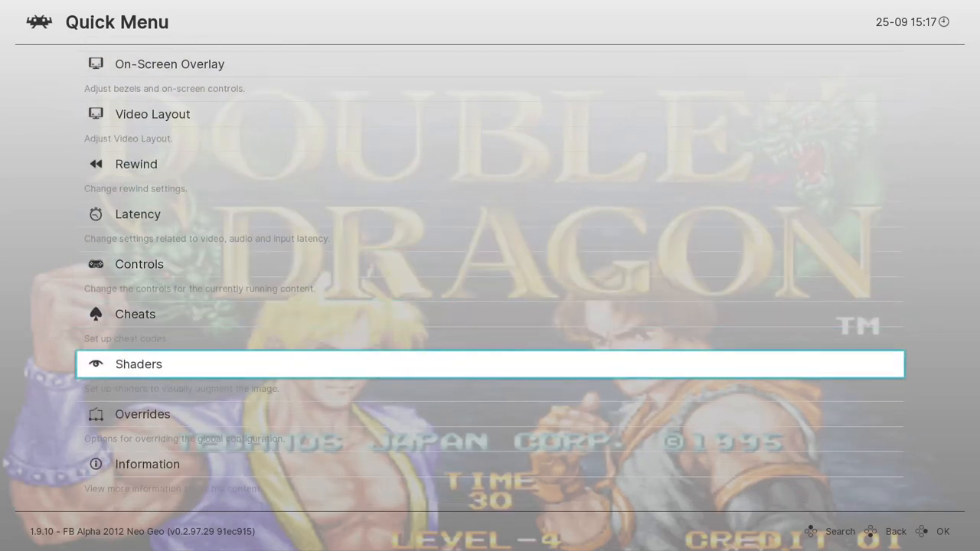
Switch Video Shaders OFF and resume Double Dragon unfiltered.
click(139, 363)
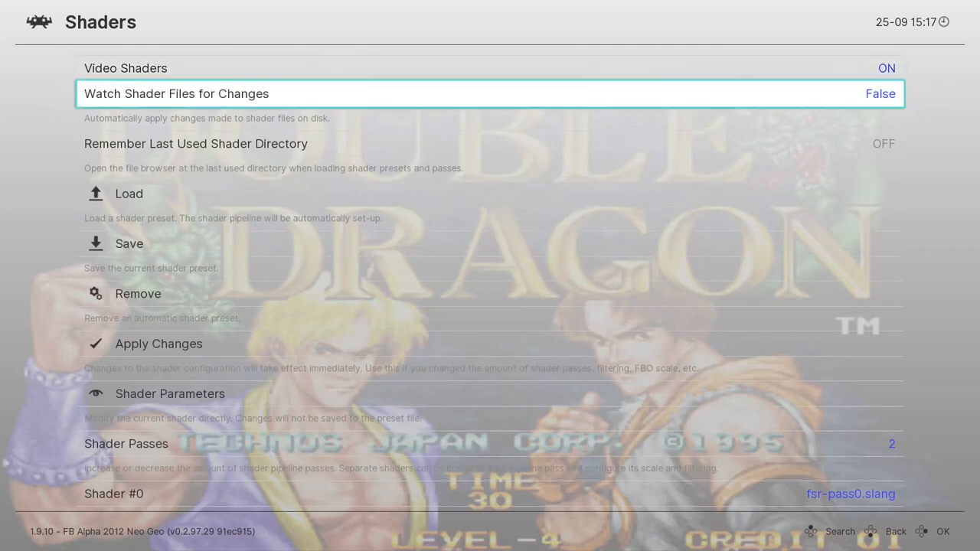
key(Up)
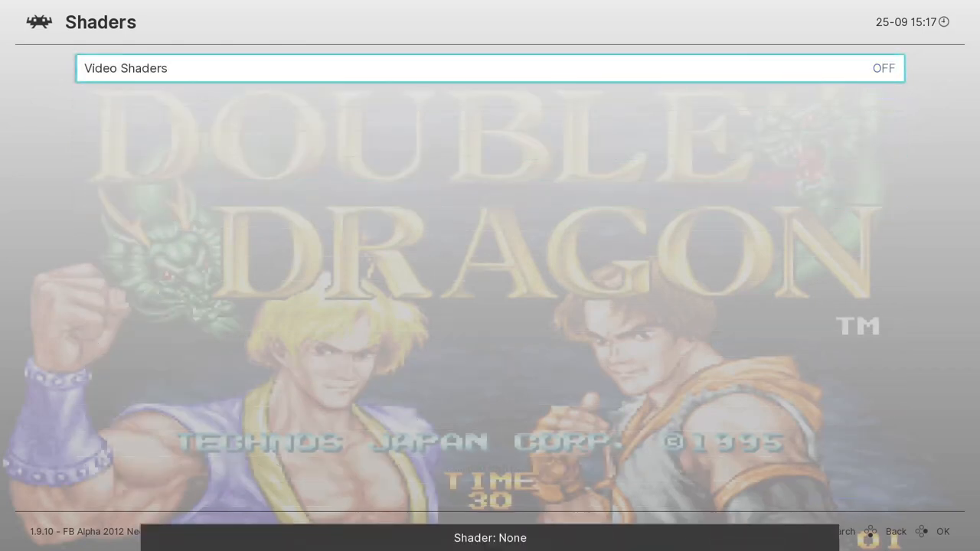
key(Backspace)
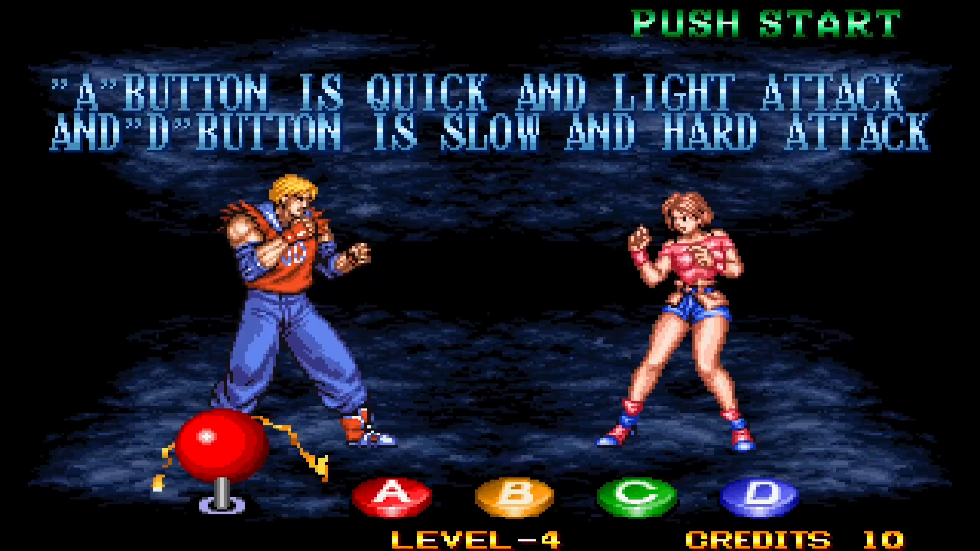
Load fsr.slangp from shaders_slang > fsr, showing its two shader passes.
key(F1)
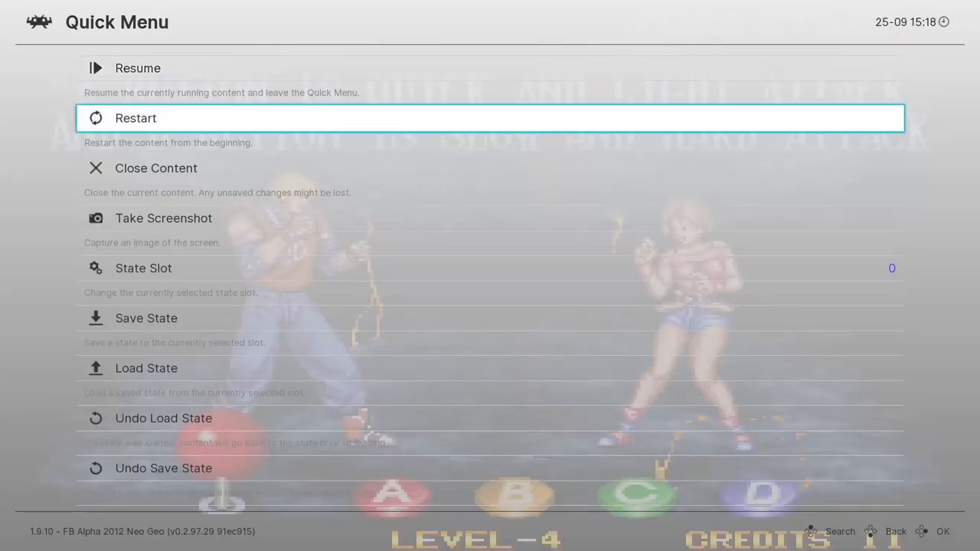
scroll(down, 3)
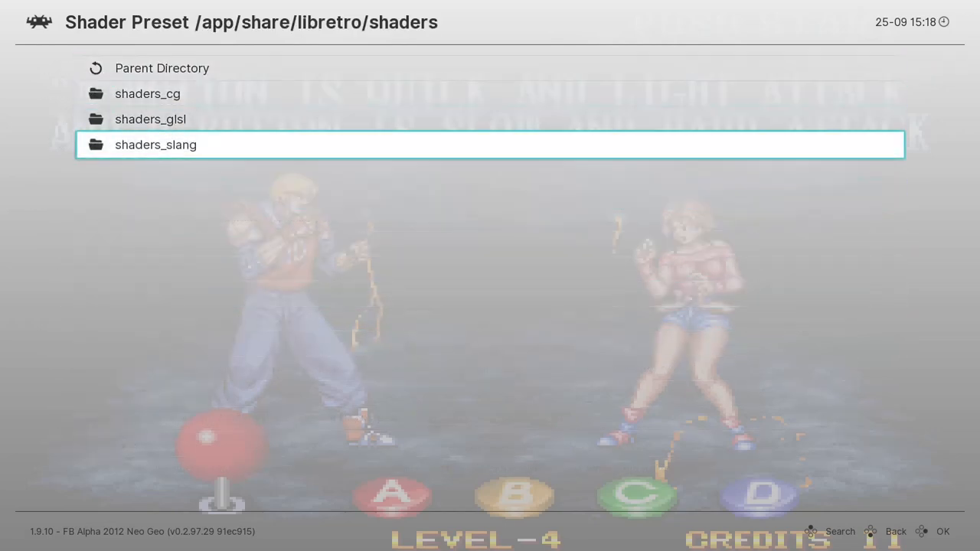
click(155, 144)
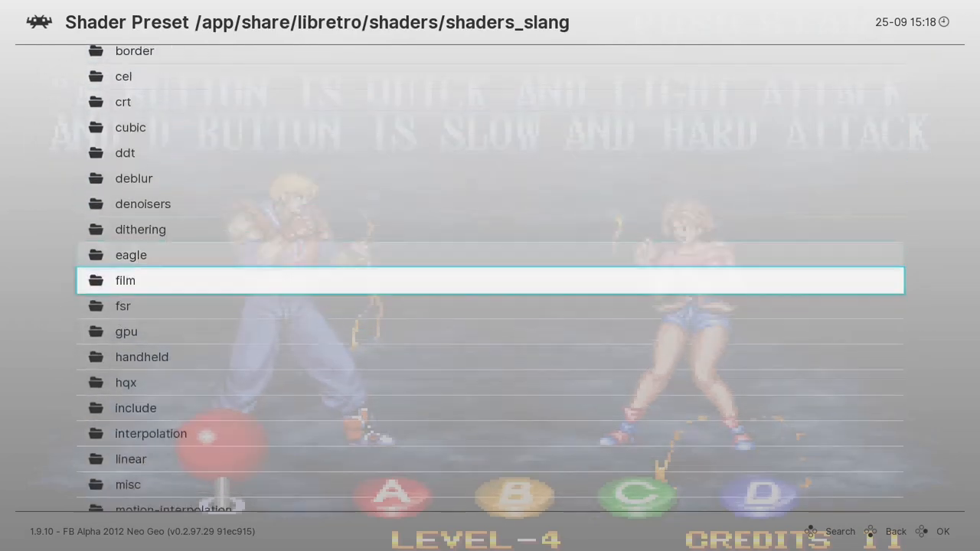
click(122, 305)
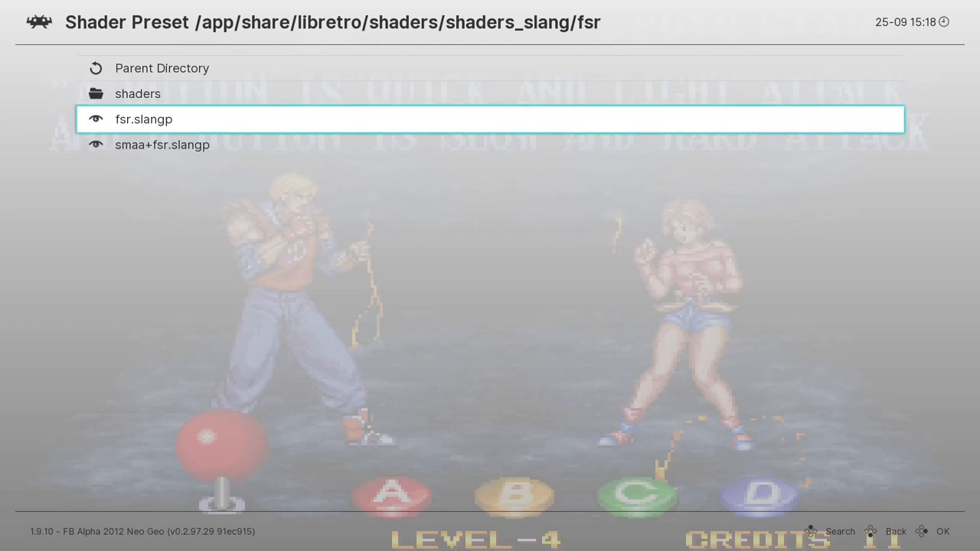
click(144, 119)
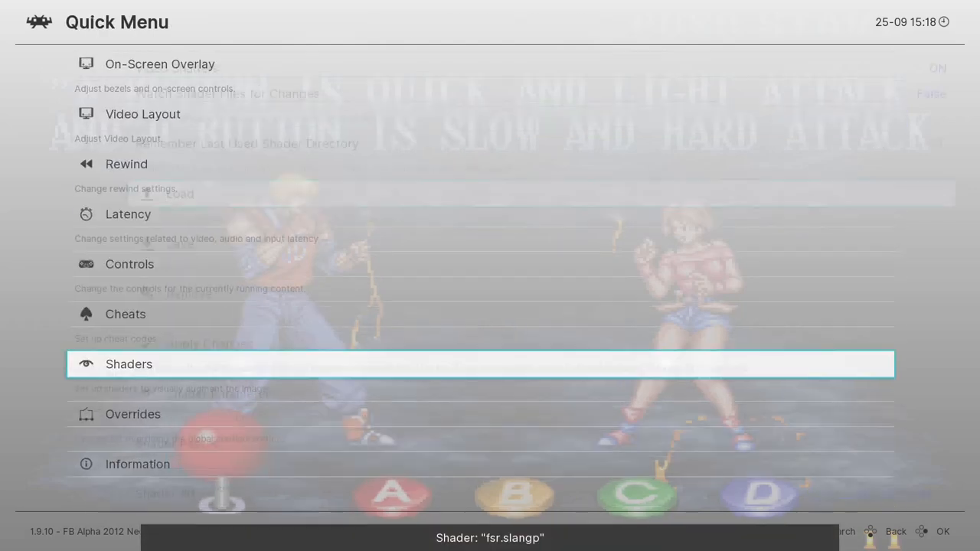
click(129, 364)
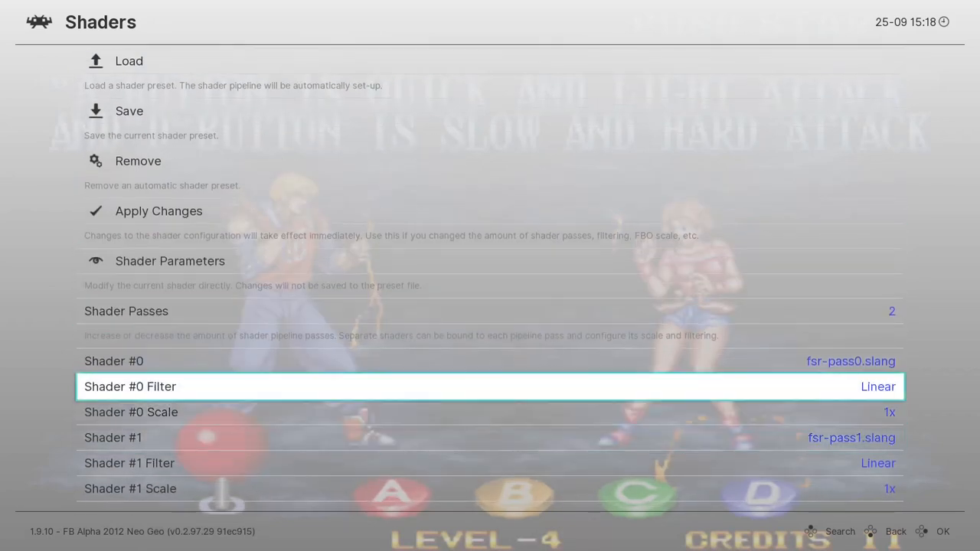
Review the FSR passes and save them as the FB Alpha 2012 Neo Geo core preset.
key(Down)
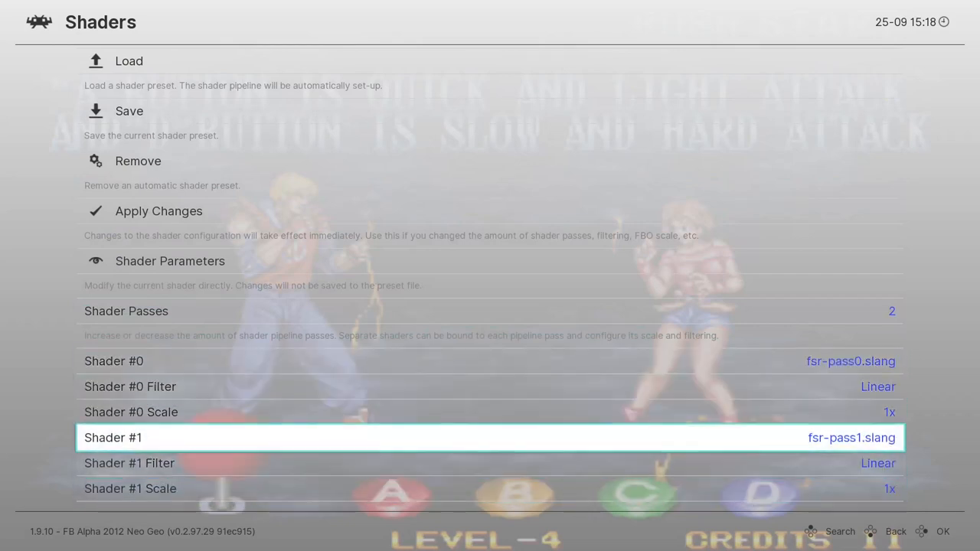
key(down)
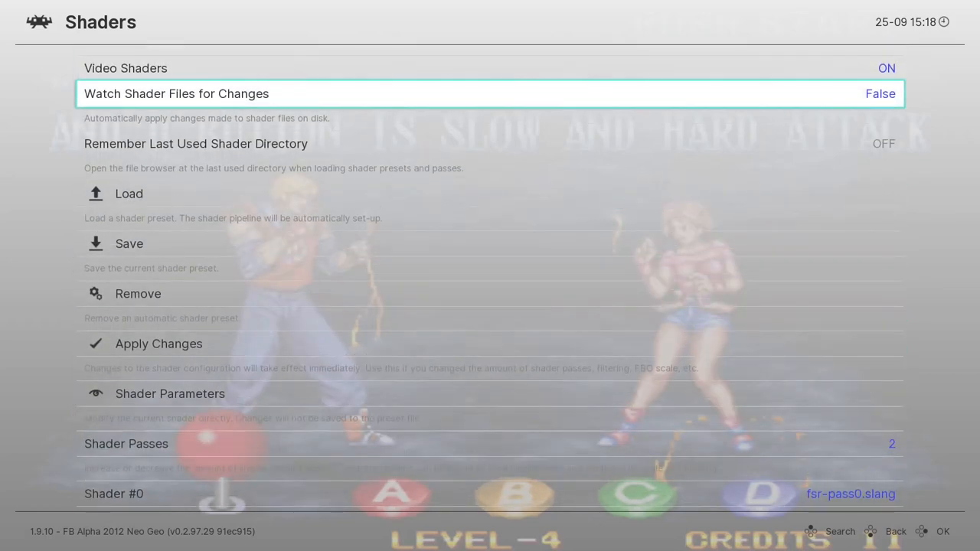
scroll(down, 3)
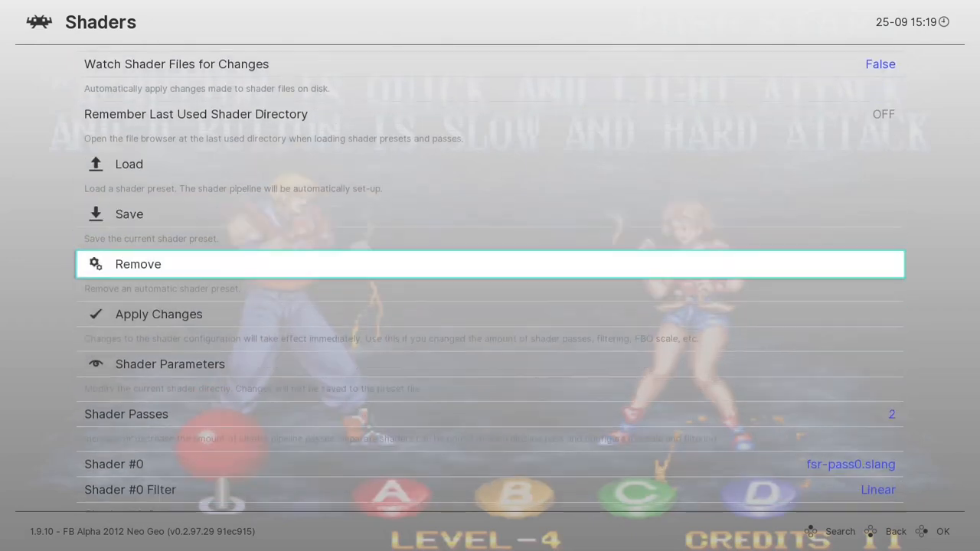
scroll(down, 3)
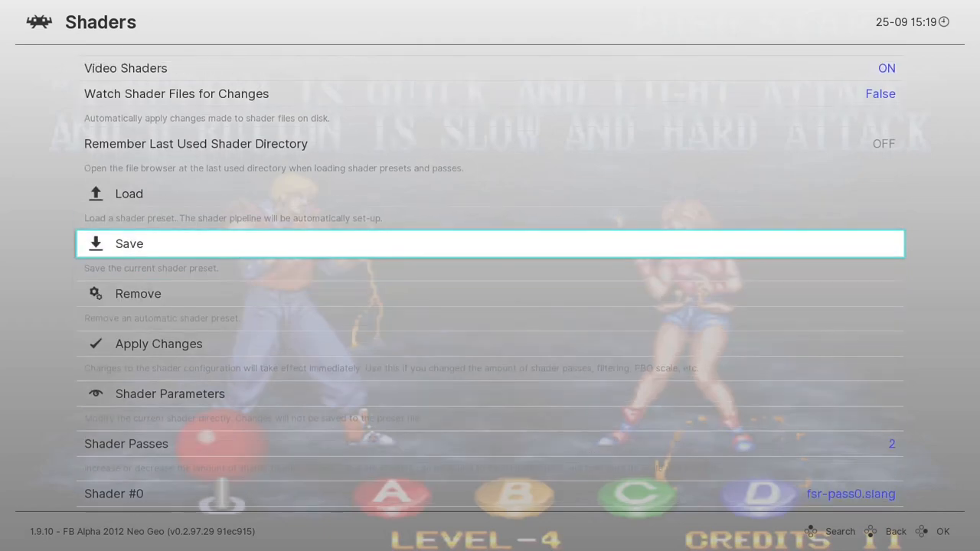
click(129, 243)
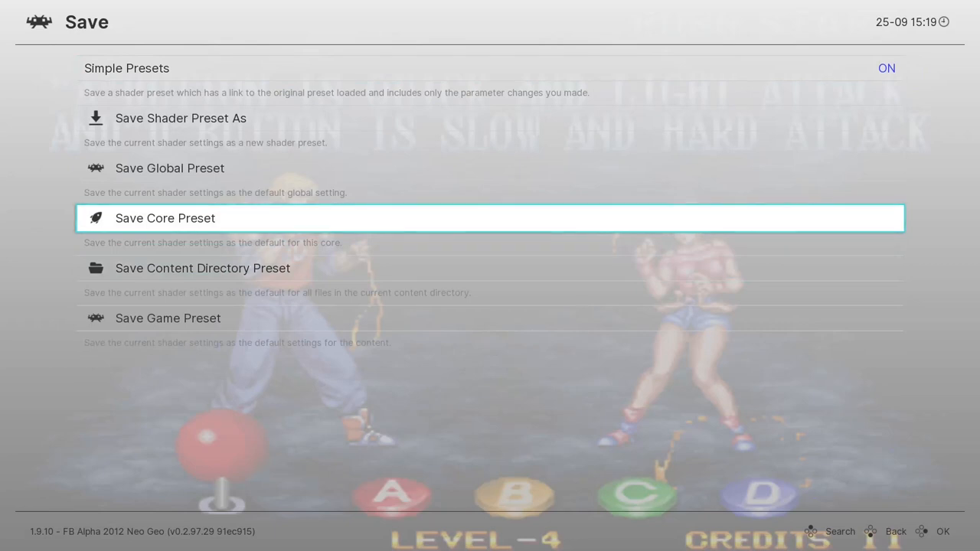
click(166, 218)
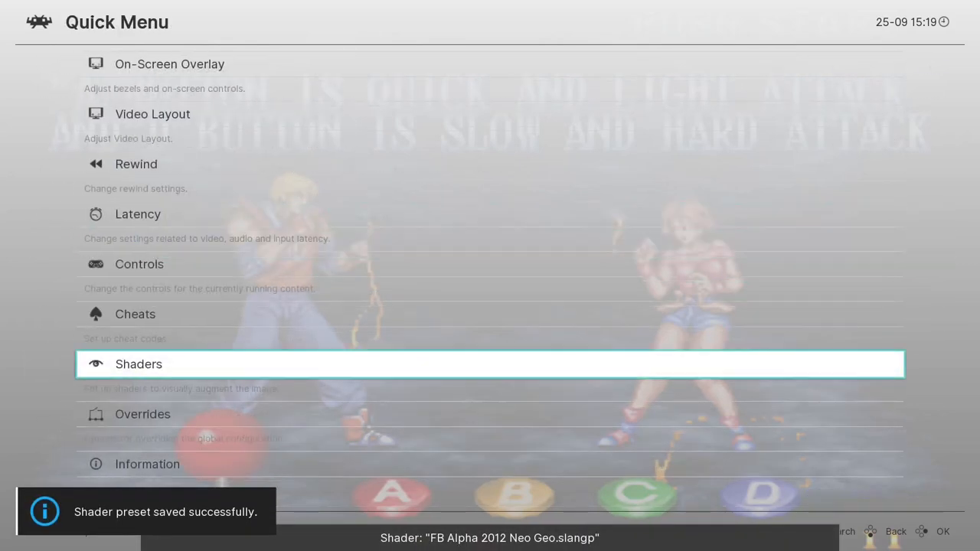
key(Up)
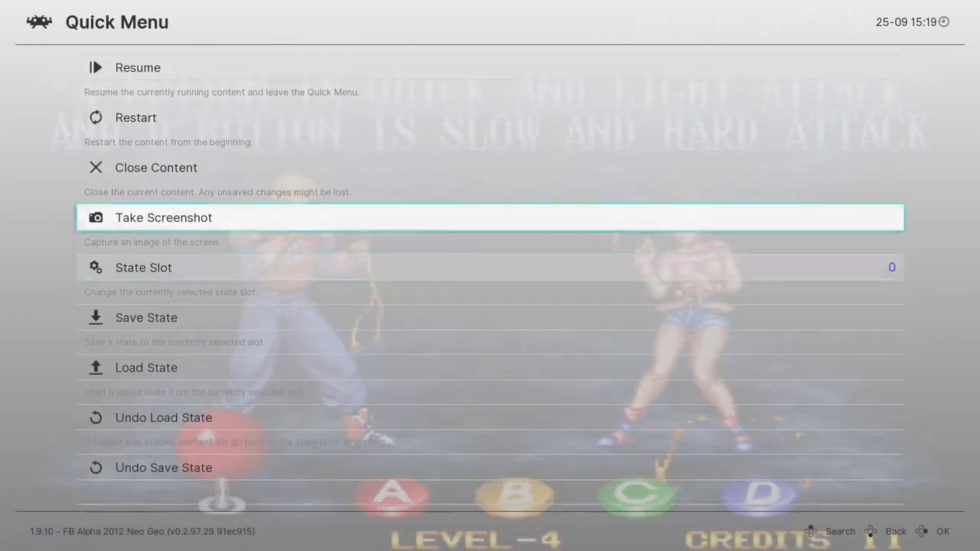
Resume Double Dragon to view it with the FSR core preset.
click(138, 67)
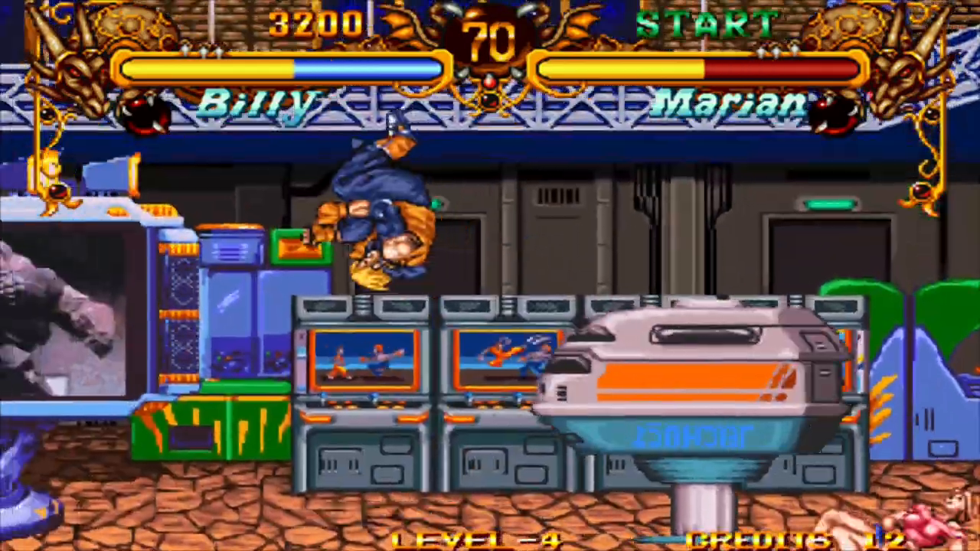
Load Double Dragon's saved state from the Quick Menu and scroll toward Shaders.
key(F1)
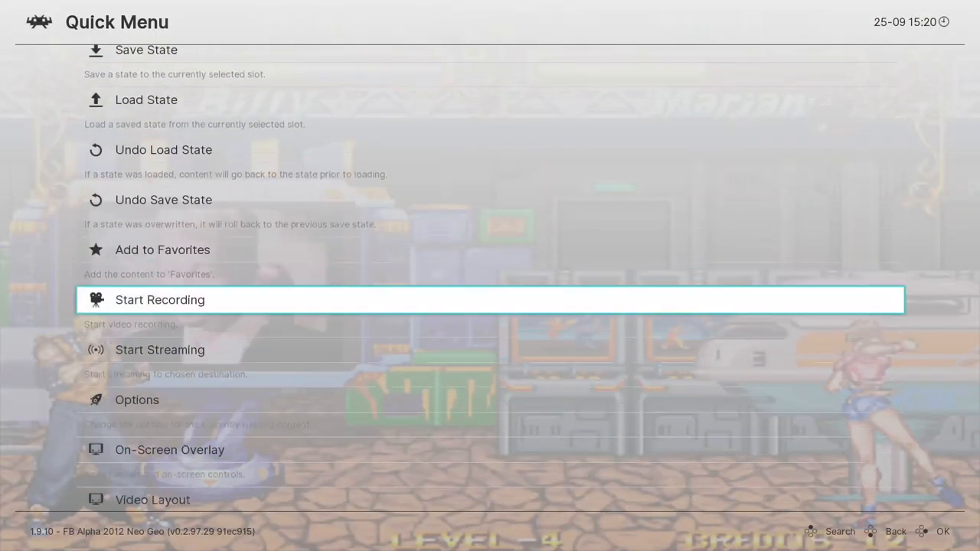
scroll(down, 3)
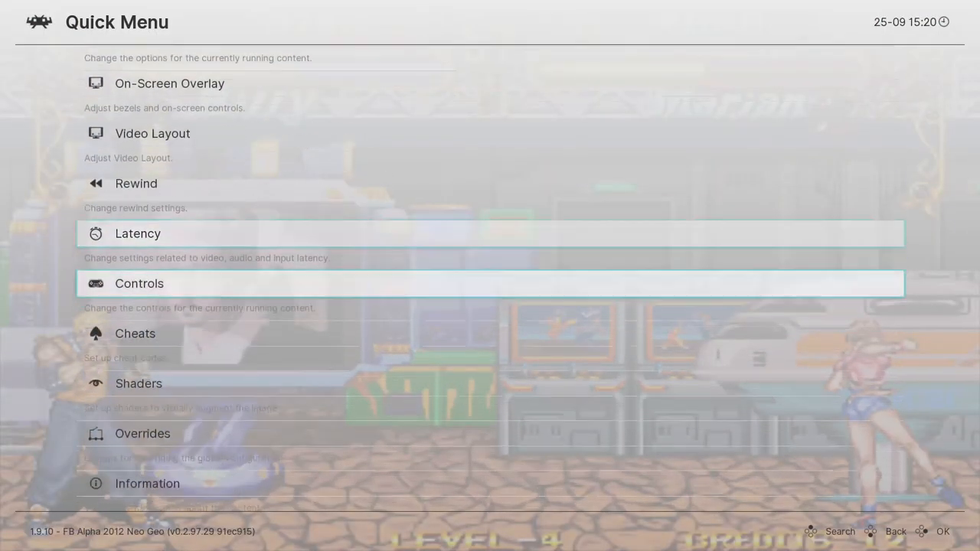
click(138, 382)
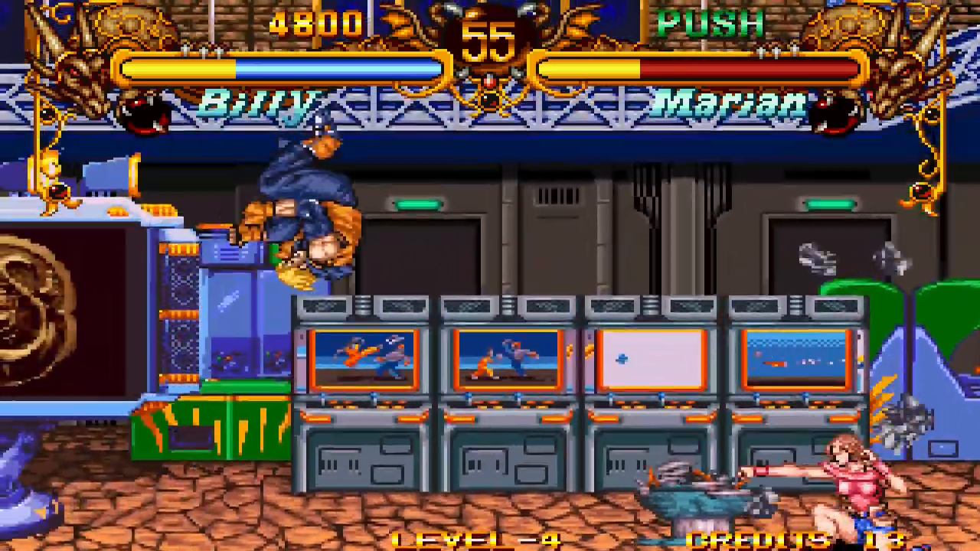
key(F1)
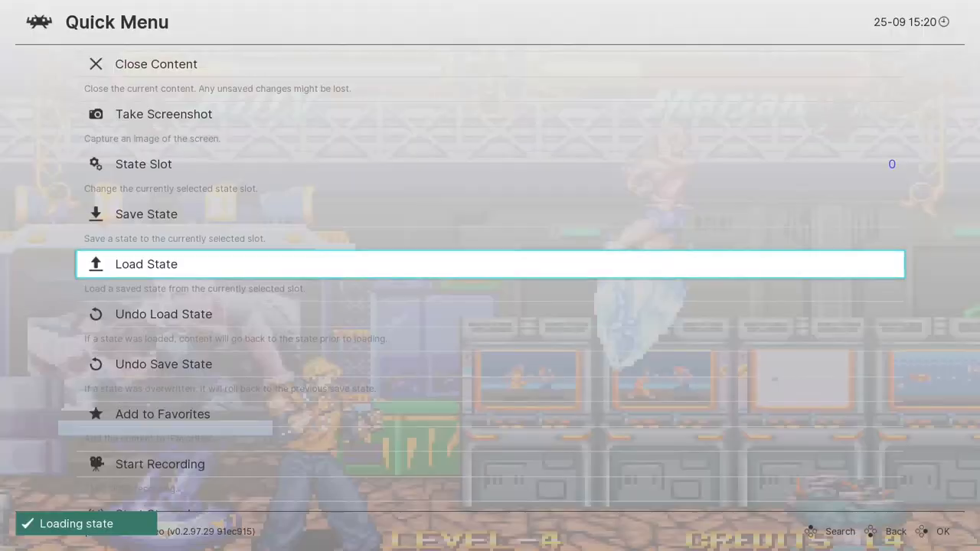
scroll(down, 3)
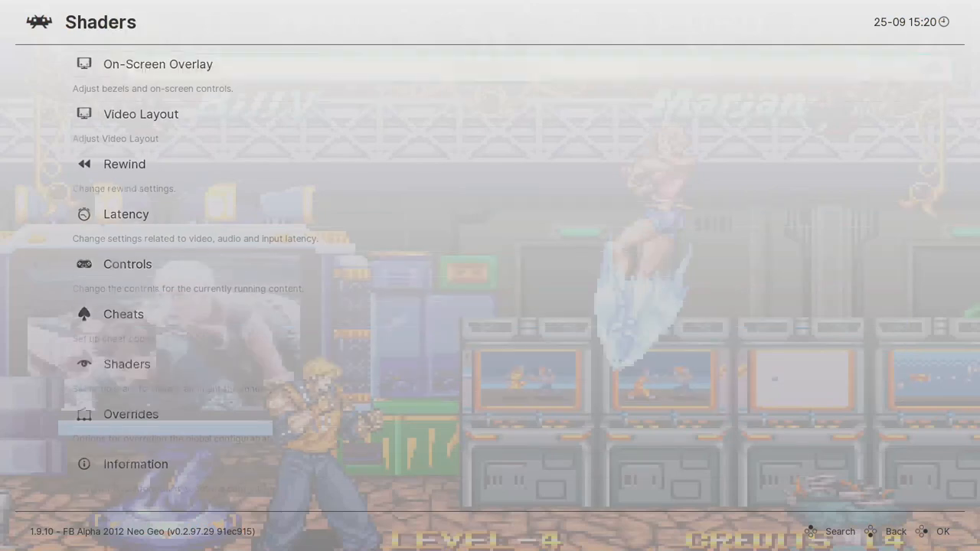
Set Double Dragon's shader passes to 0 (None), then reach the N64 game's Quick Menu.
click(127, 364)
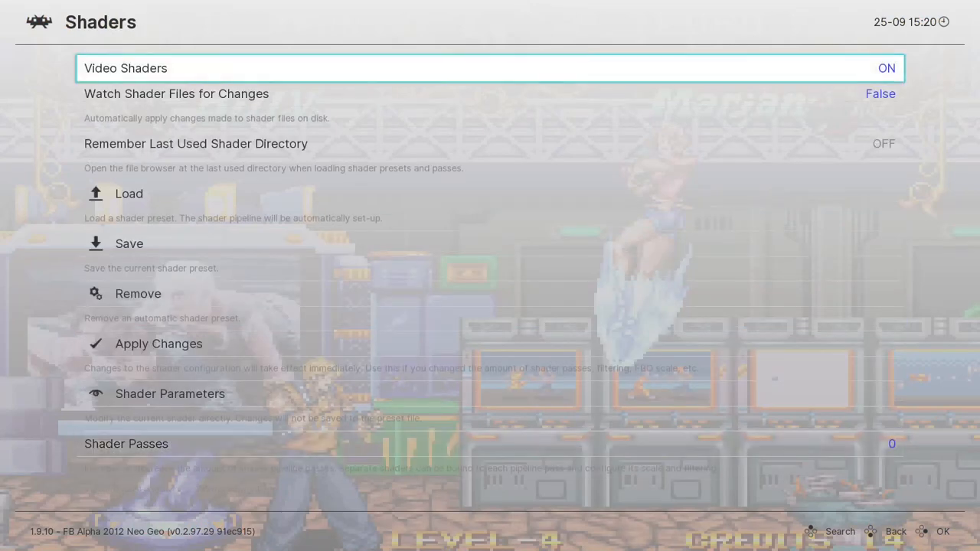
click(129, 194)
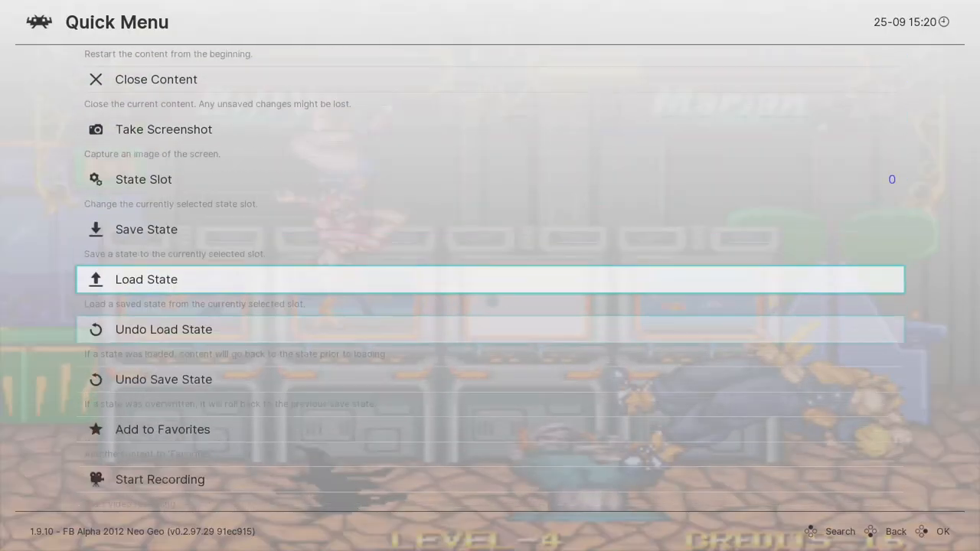
scroll(down, 3)
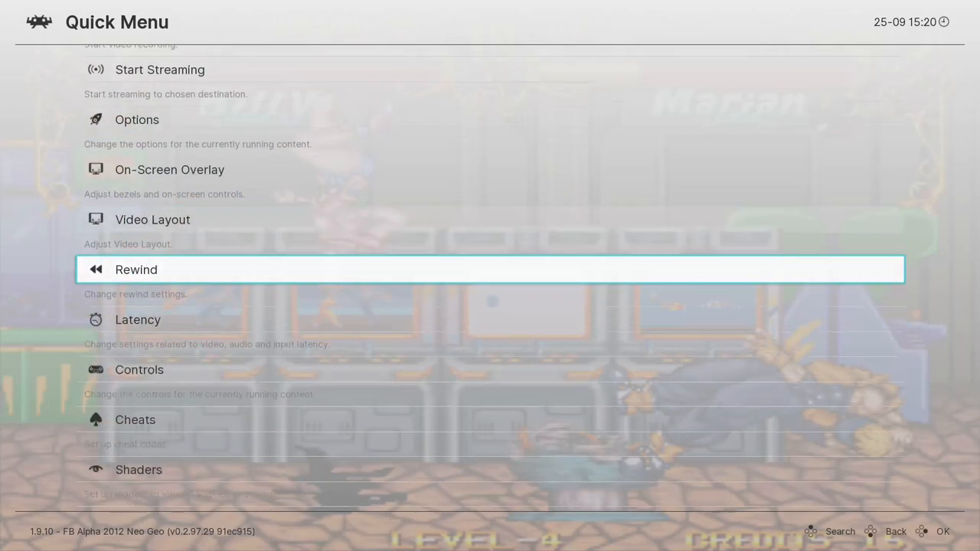
click(139, 469)
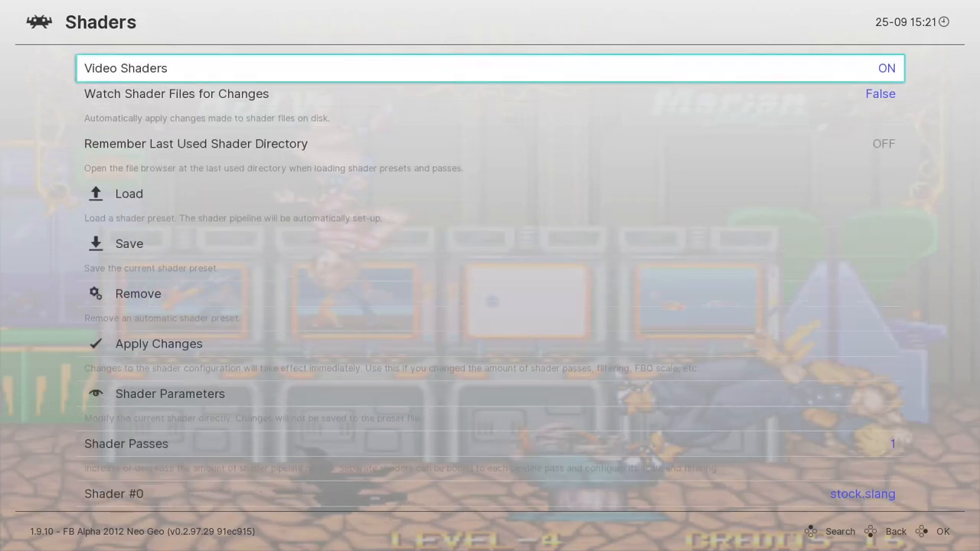
click(891, 443)
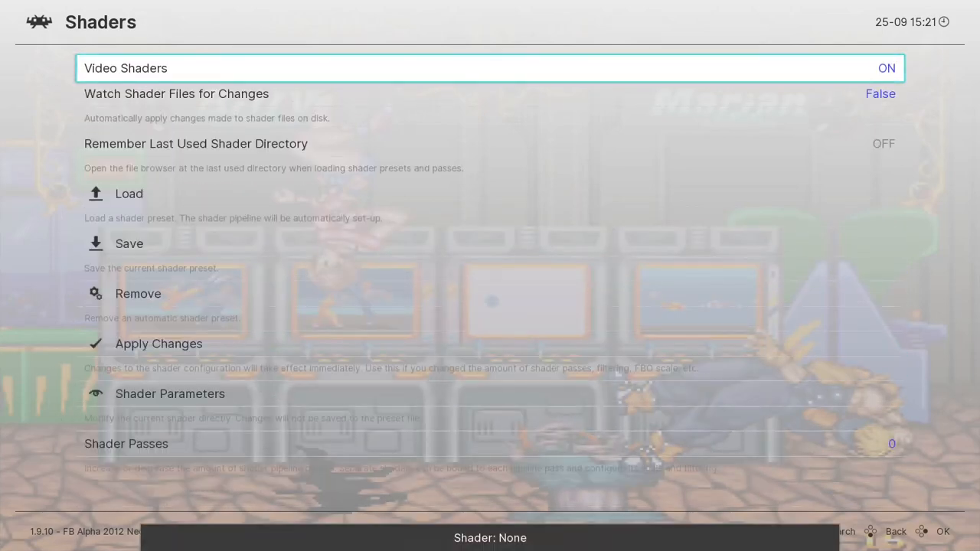
click(129, 193)
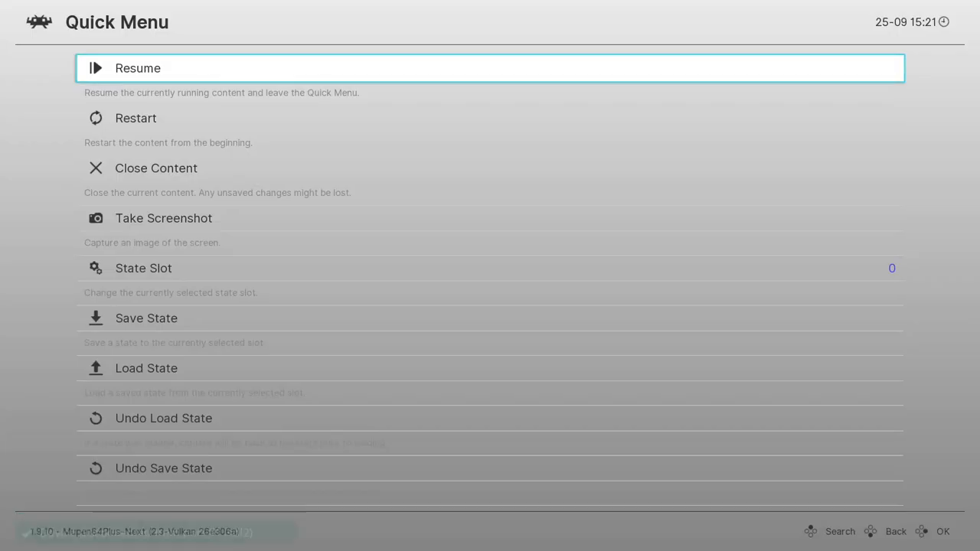
Load the N64 game's save state, confirm Shader: None, load the state again and resume.
click(146, 368)
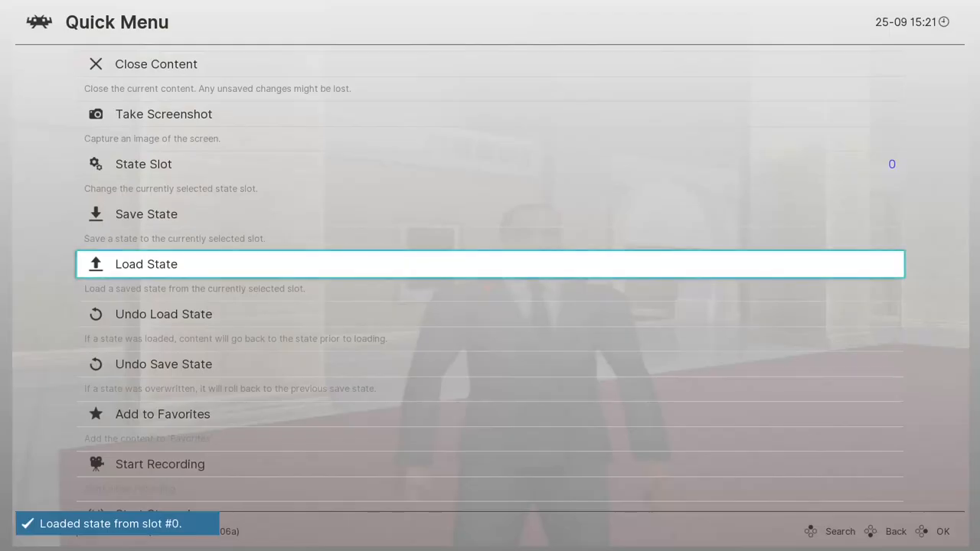
scroll(down, 3)
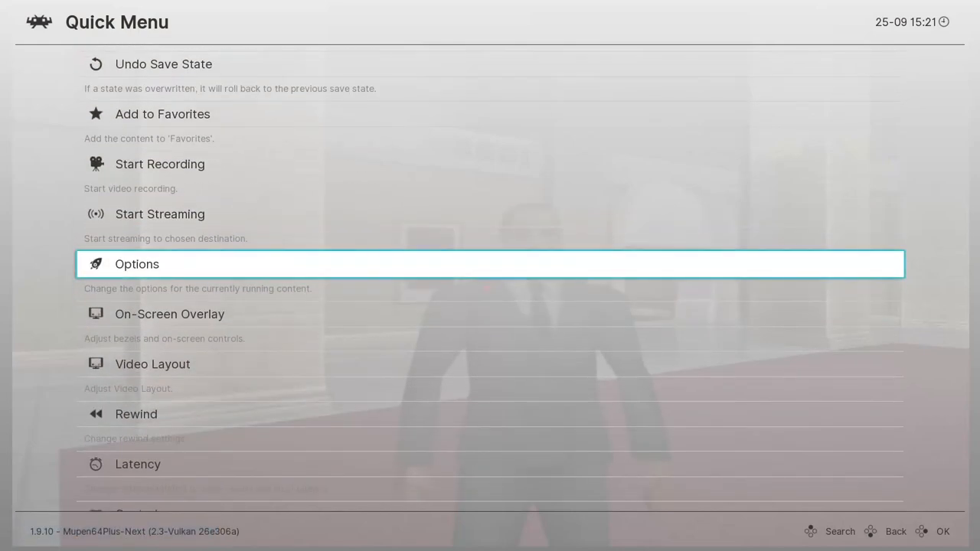
scroll(down, 3)
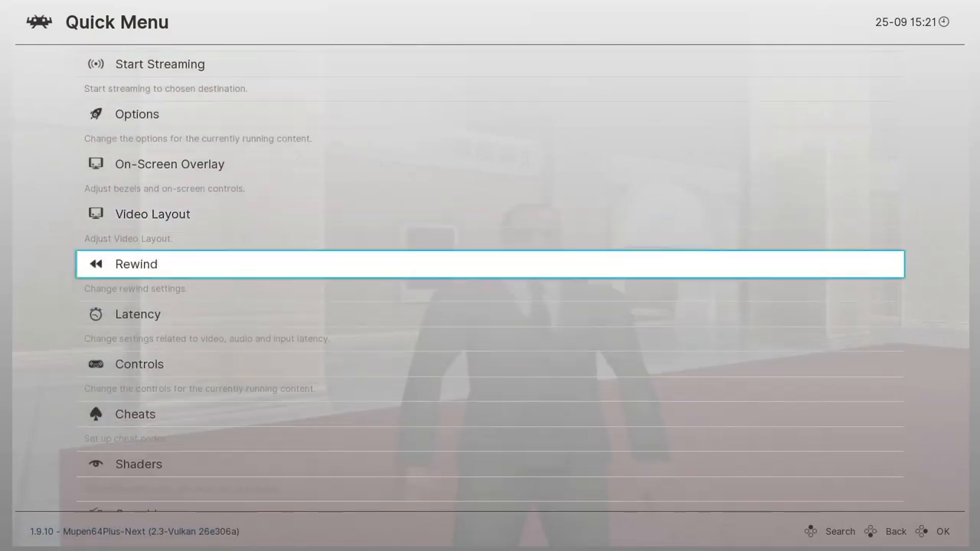
click(139, 463)
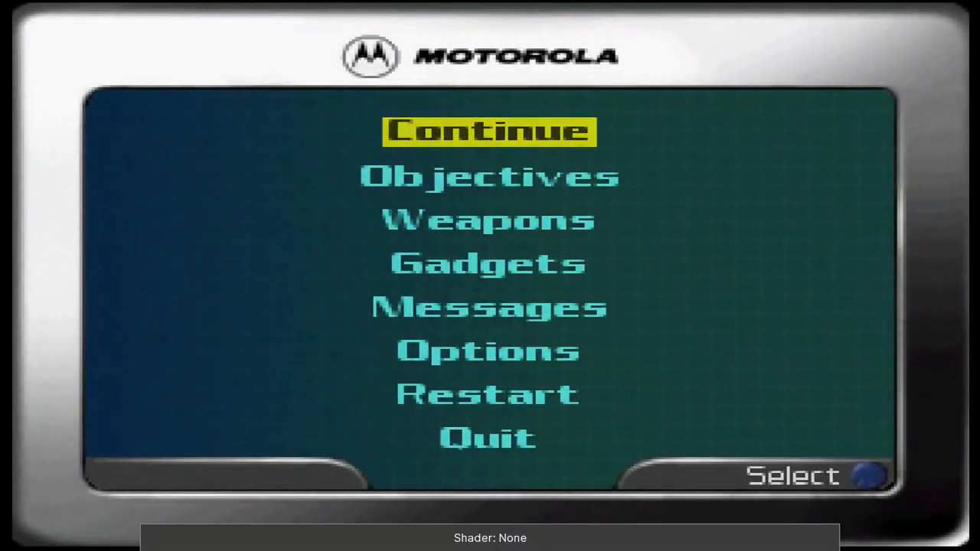
click(489, 130)
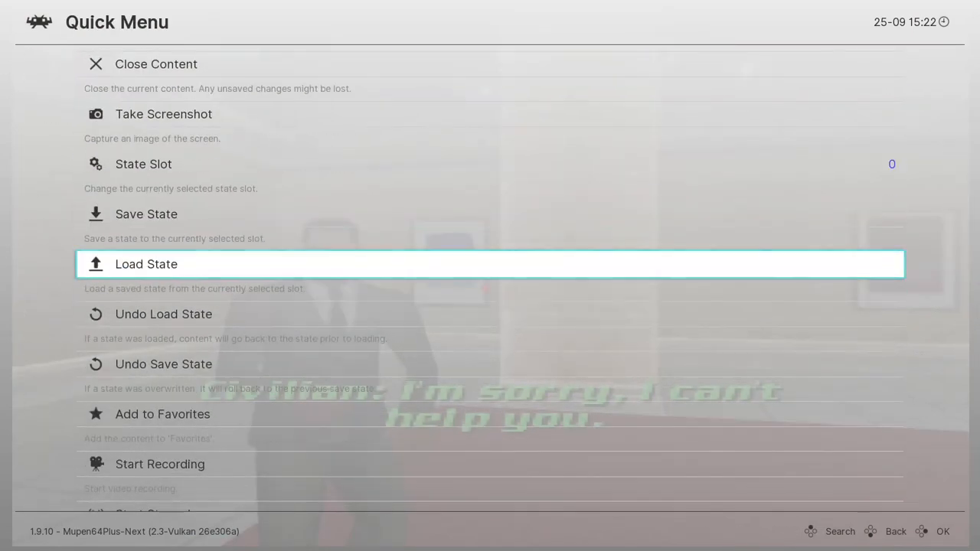
click(490, 264)
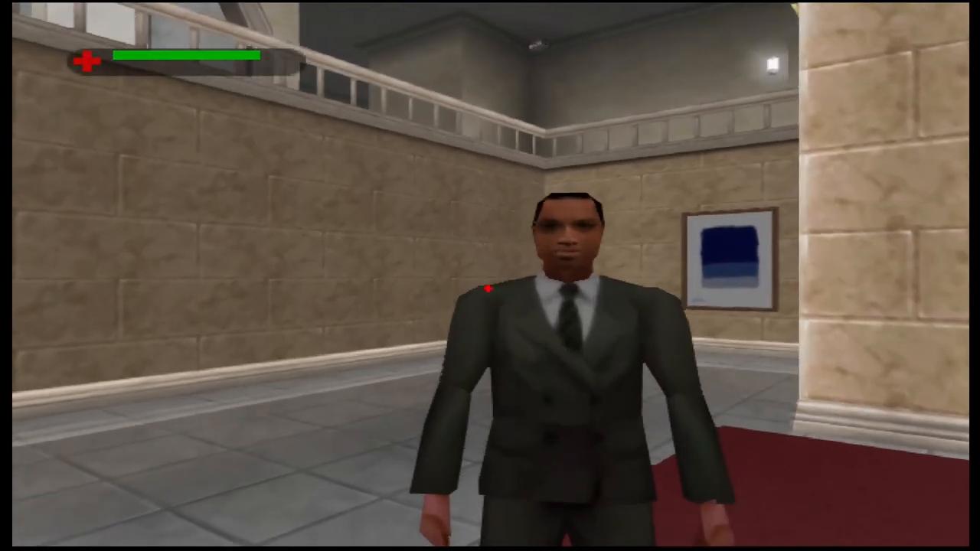
Apply the shaders_slang/fsr/fsr.slangp preset to the 007 game and open the Mega Drive – Genesis playlist.
key(F1)
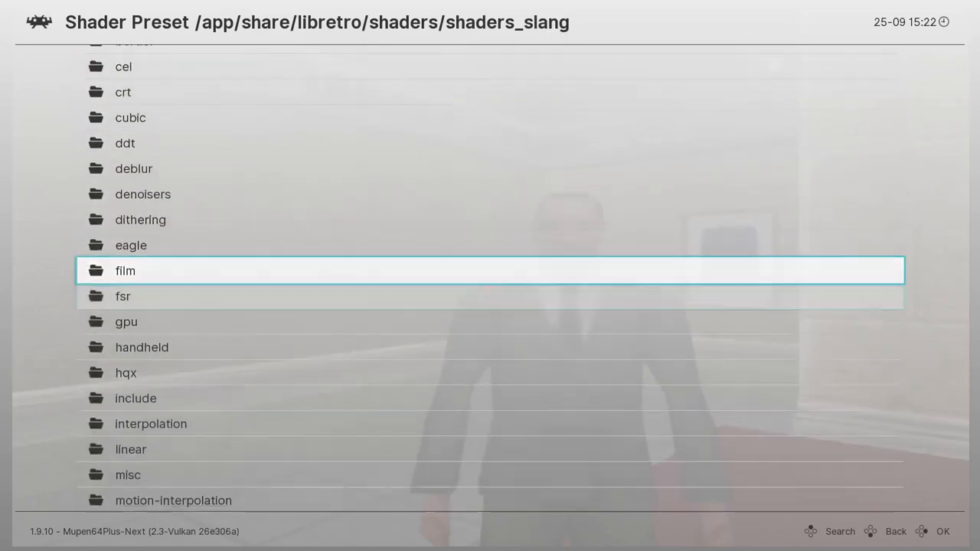
click(122, 296)
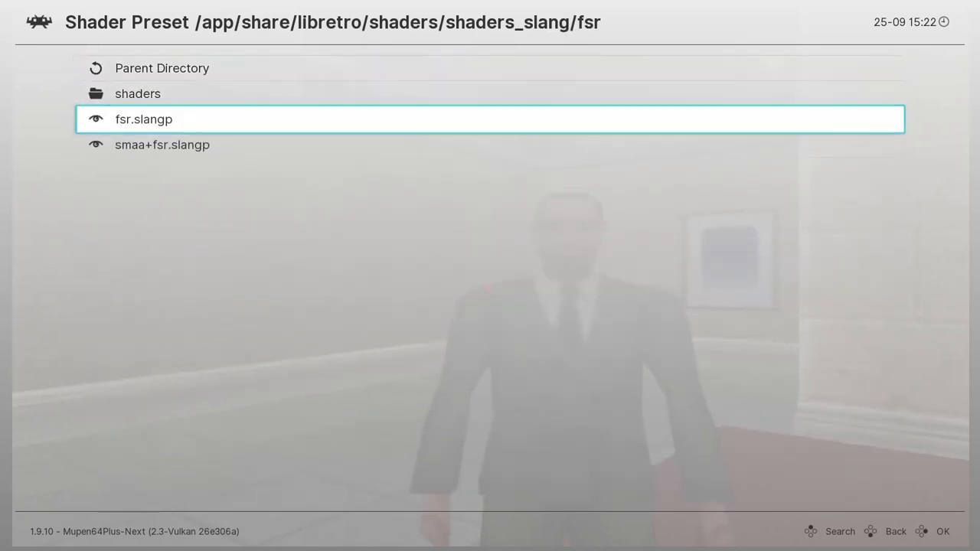
click(144, 118)
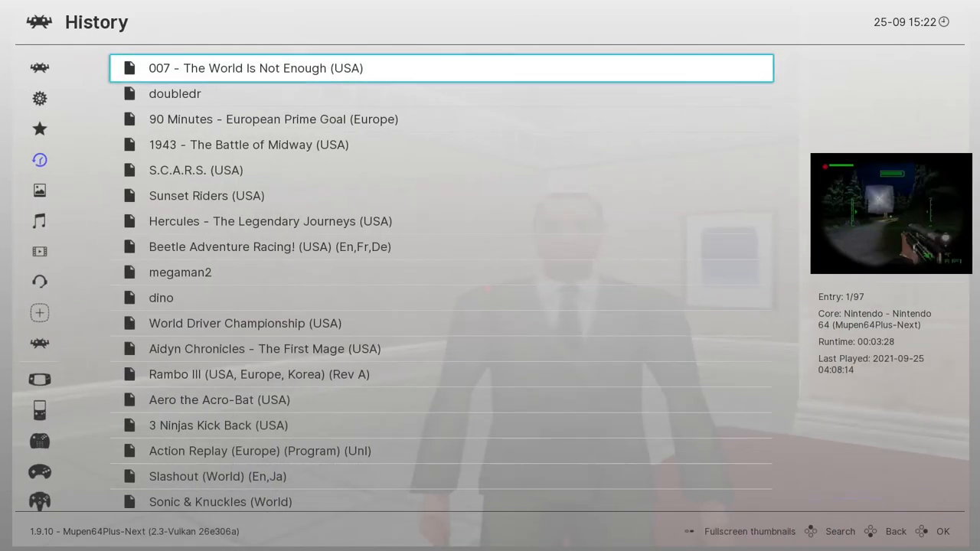
click(256, 68)
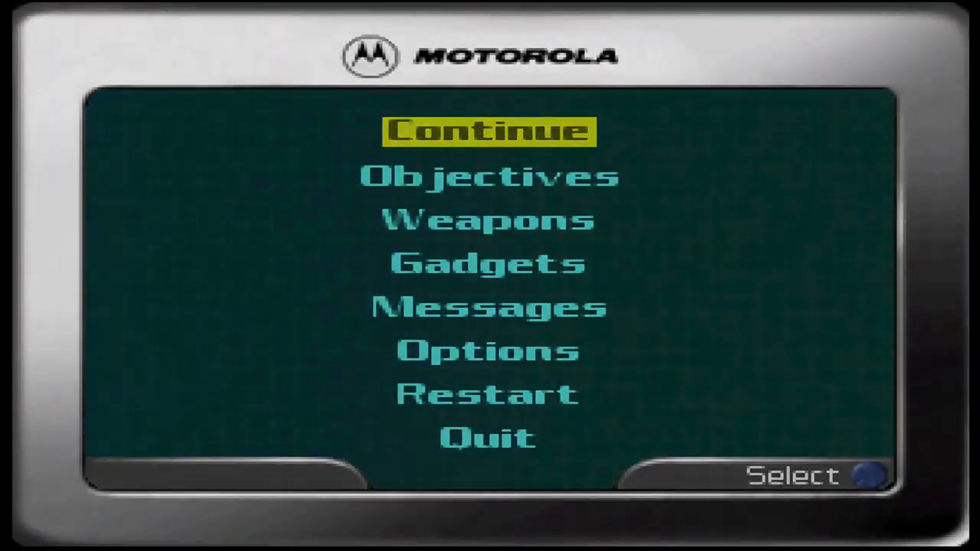
click(488, 131)
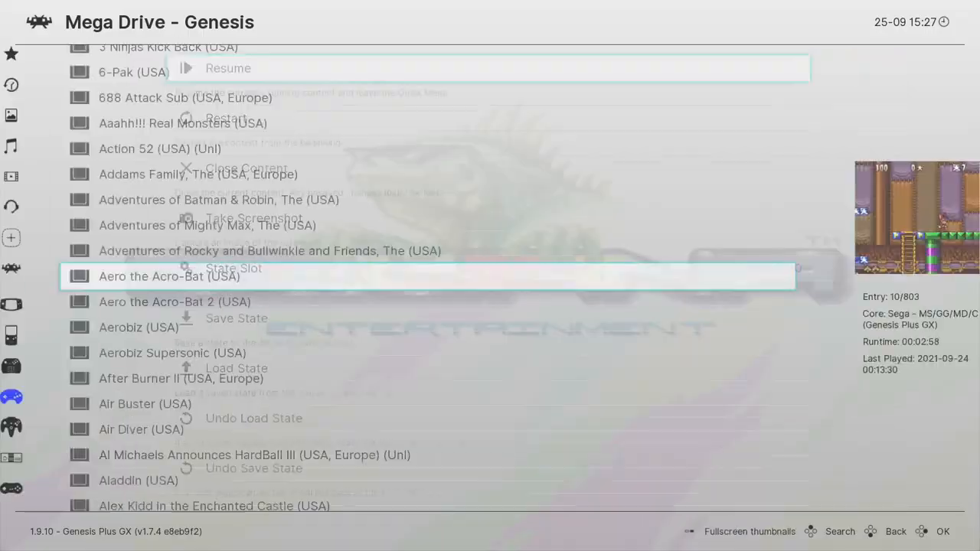
Run Aero the Acro-Bat (USA) on Genesis Plus GX, then scroll the Main Menu toward Quit RetroArch.
click(228, 69)
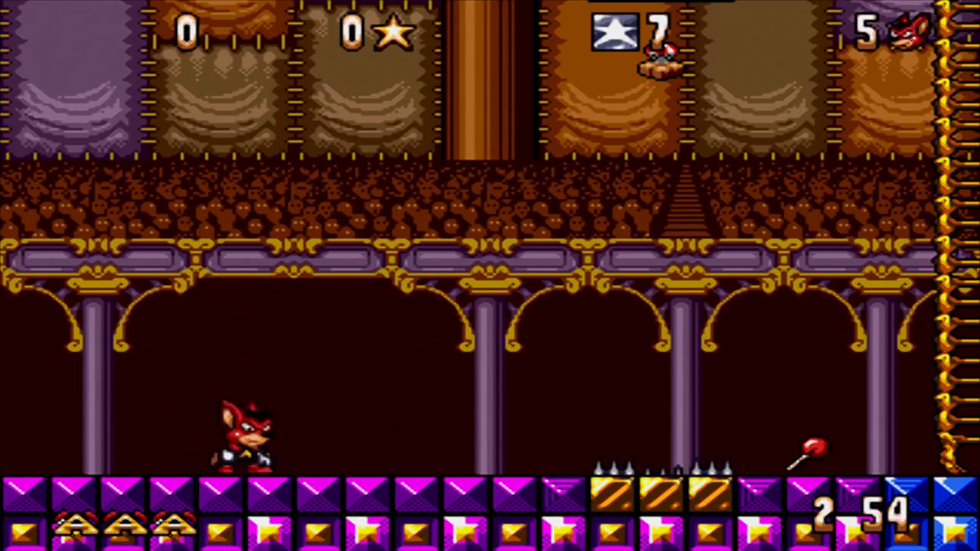
key(Left)
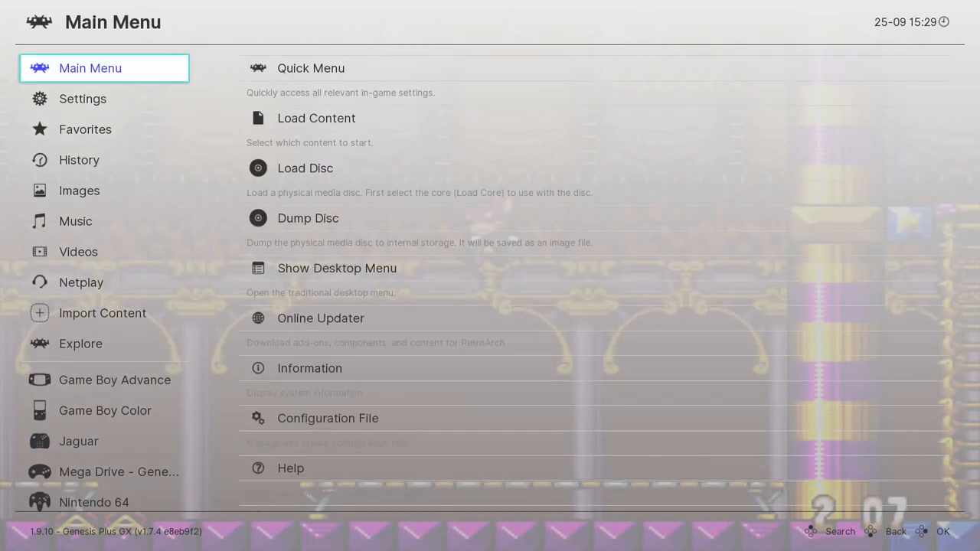
scroll(down, 3)
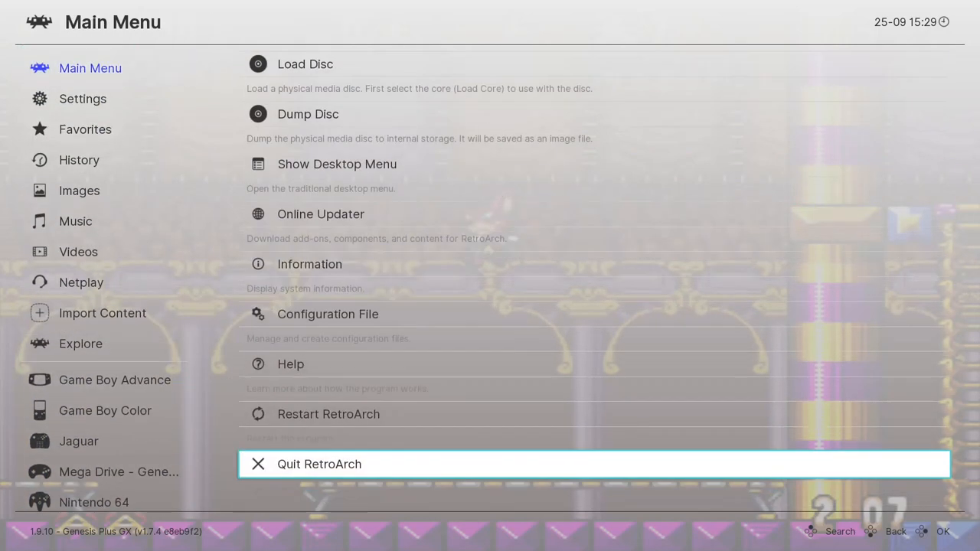